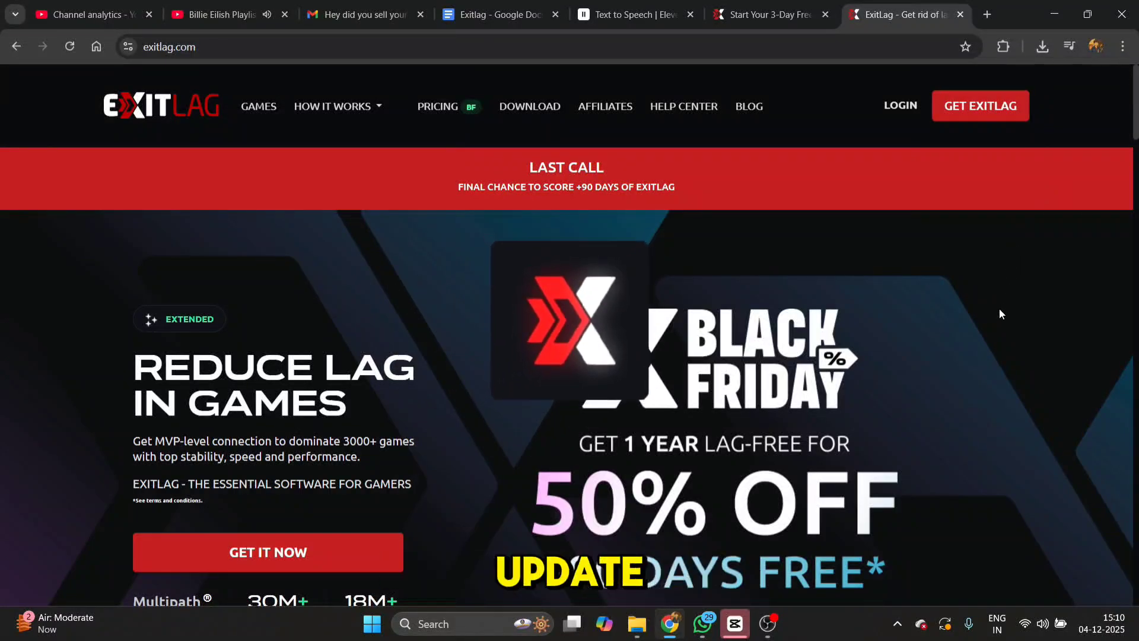
# Scroll the trial page, go to the ExitLag download page and download the Windows installer
pyautogui.scroll(-3)
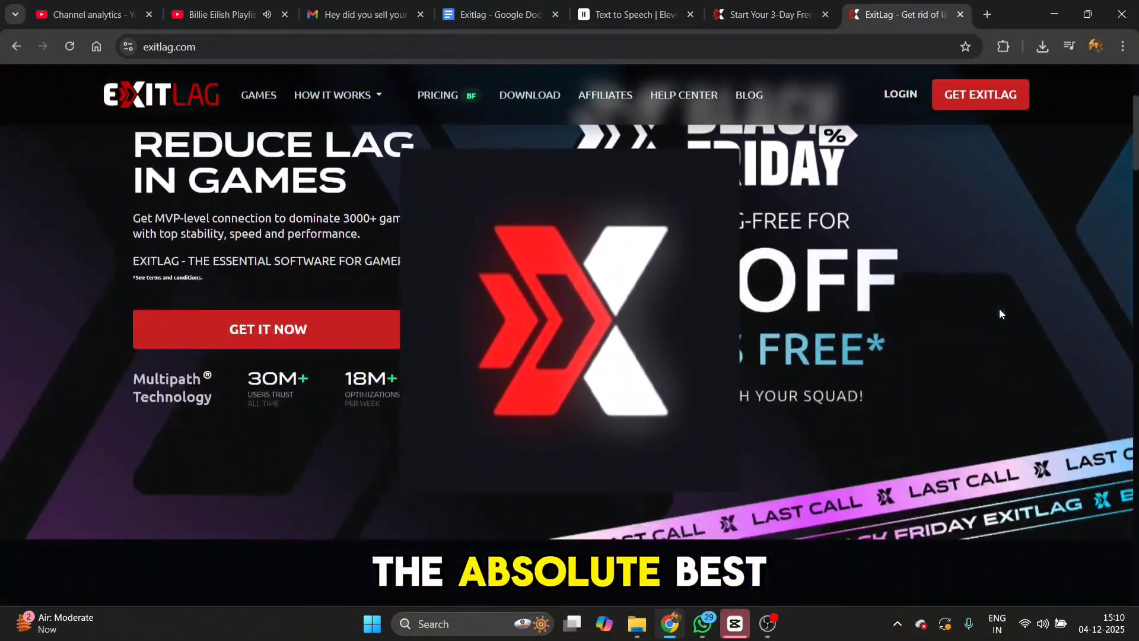
pyautogui.scroll(-3)
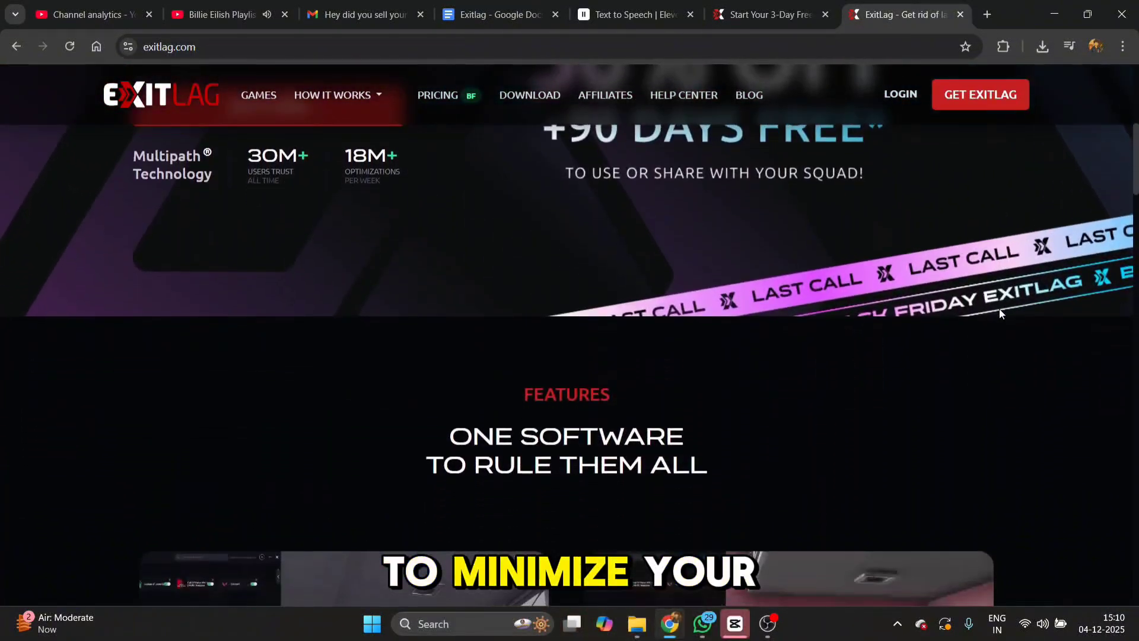
pyautogui.scroll(-3)
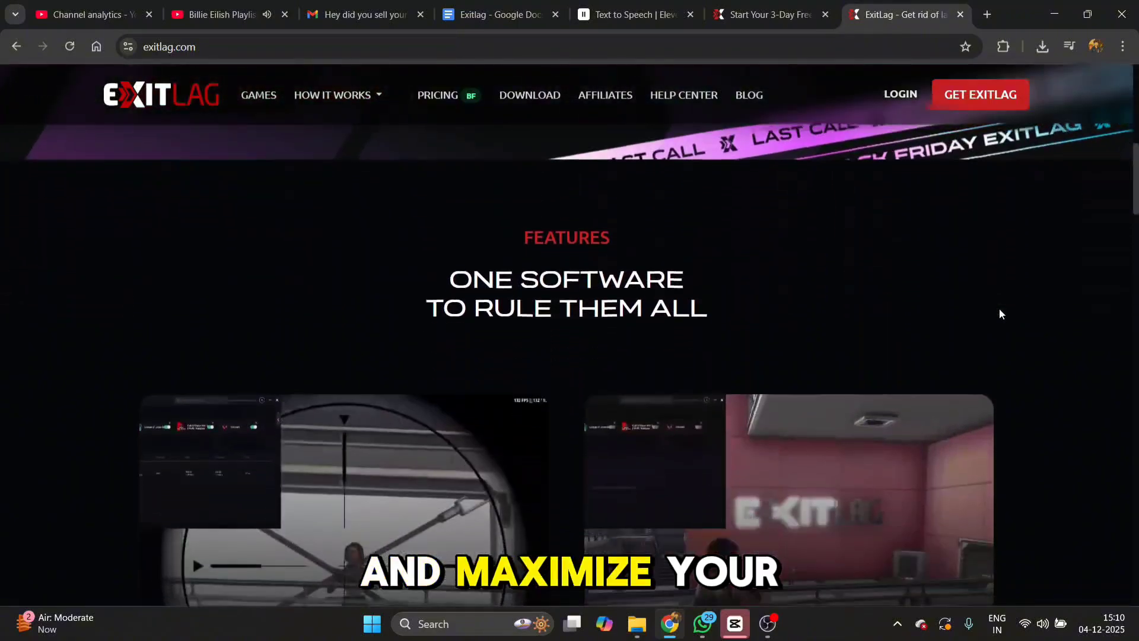
pyautogui.scroll(-3)
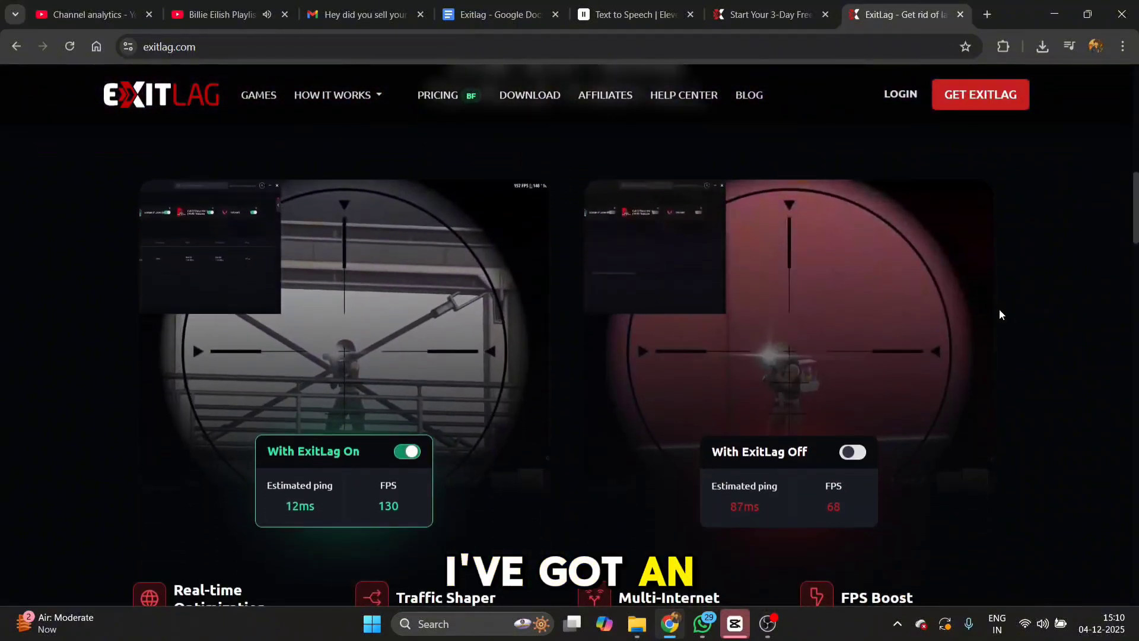
pyautogui.scroll(-3)
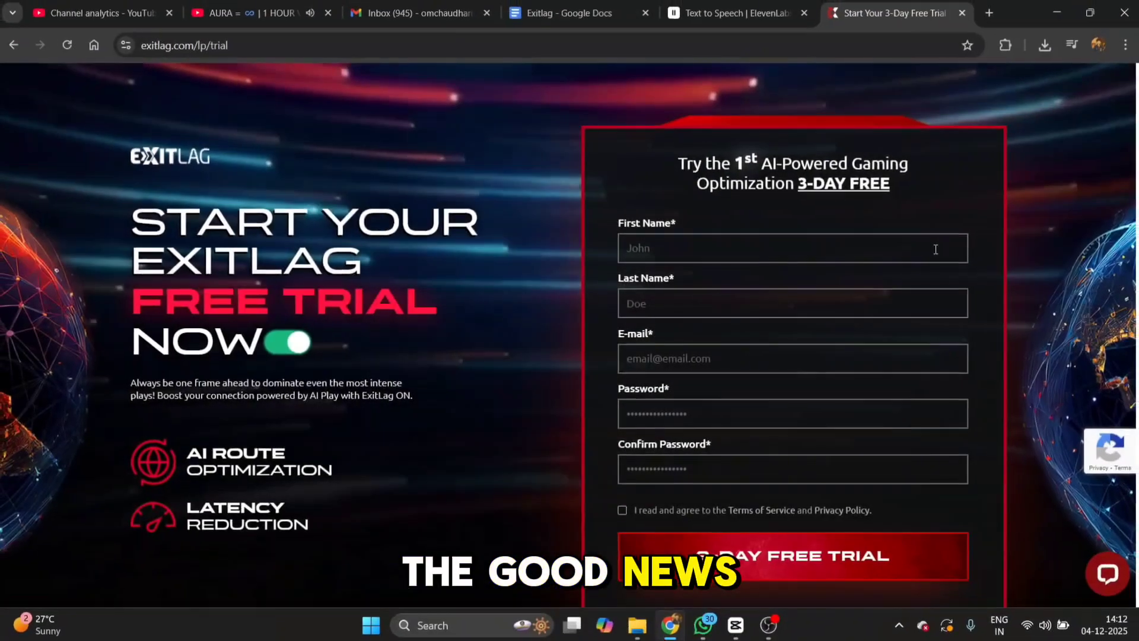
pyautogui.scroll(-3)
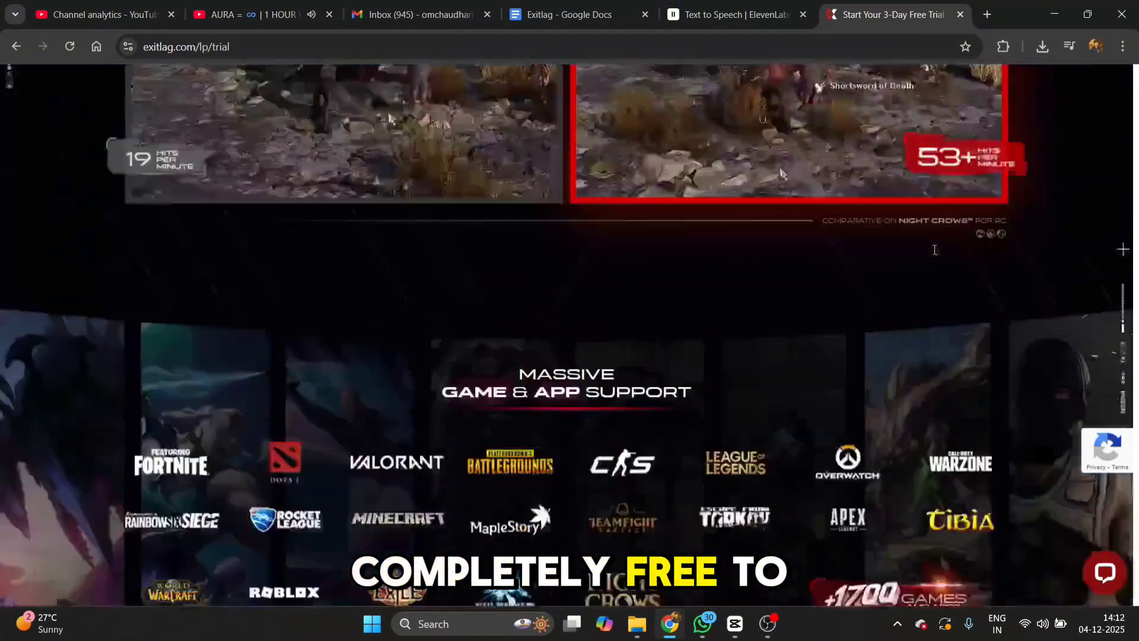
pyautogui.scroll(-3)
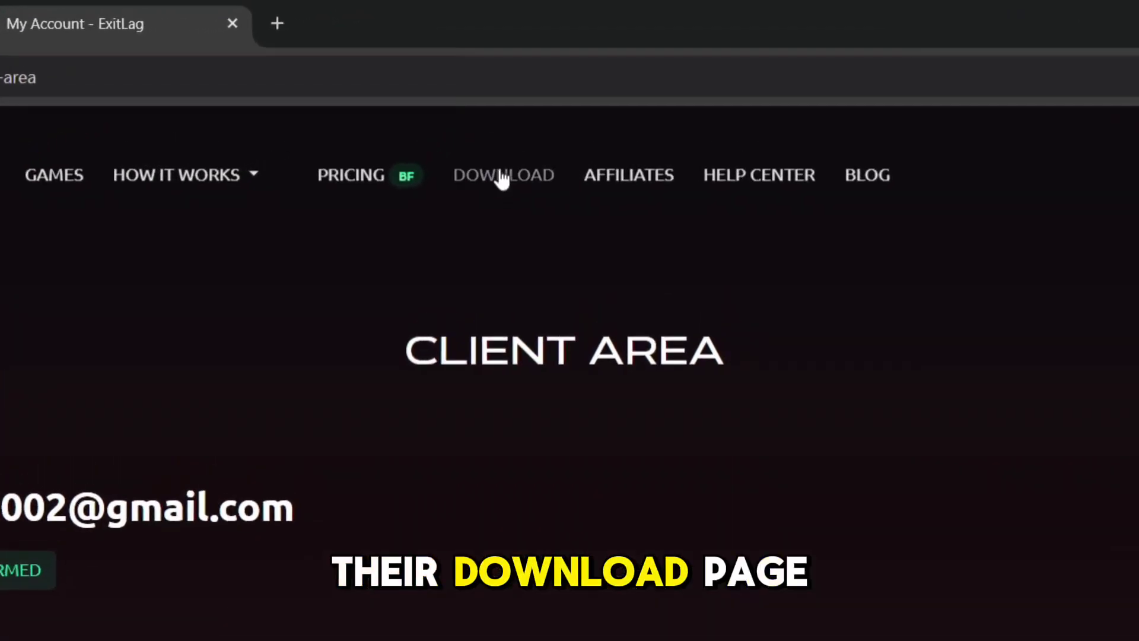
pyautogui.click(503, 174)
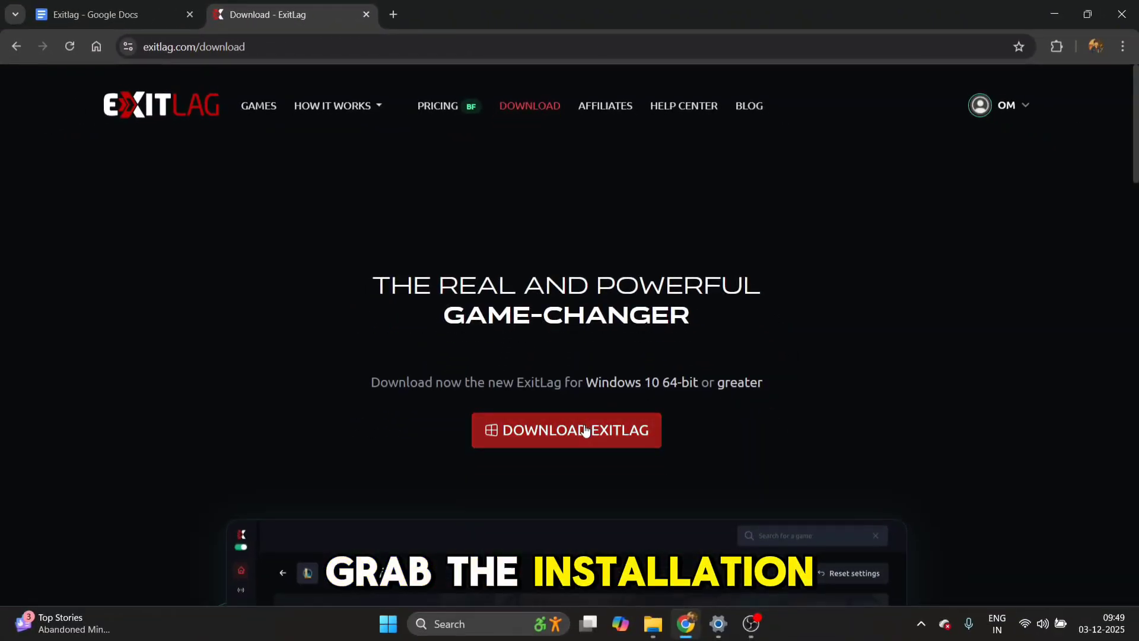
pyautogui.click(566, 429)
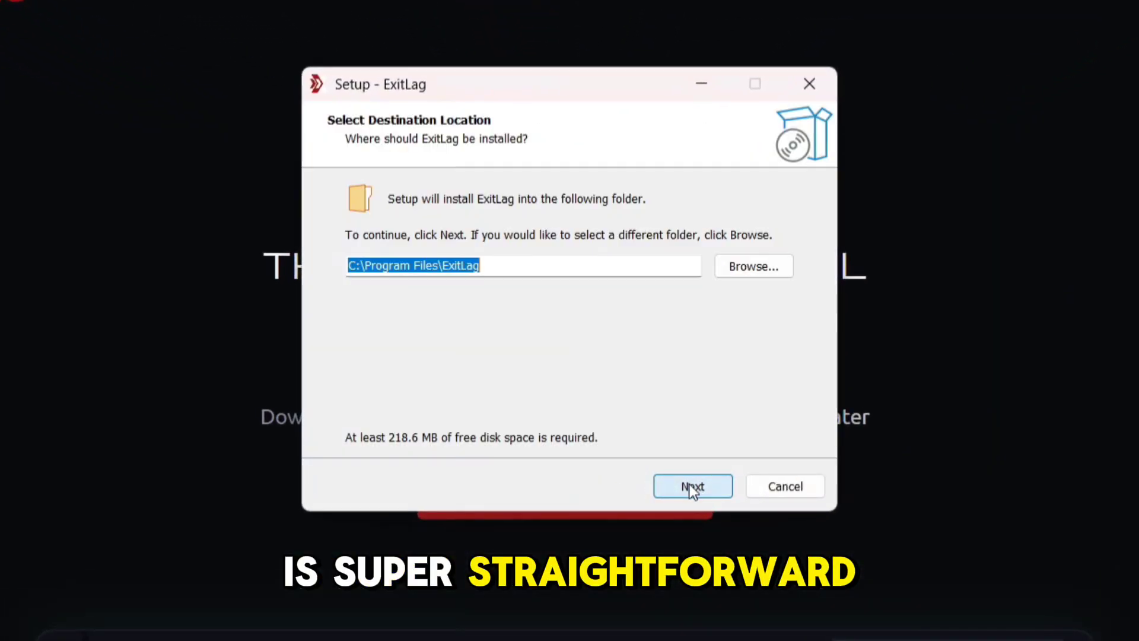
# Accept the default C:\Program Files\ExitLag folder, keep the desktop shortcut and start installing
pyautogui.click(690, 487)
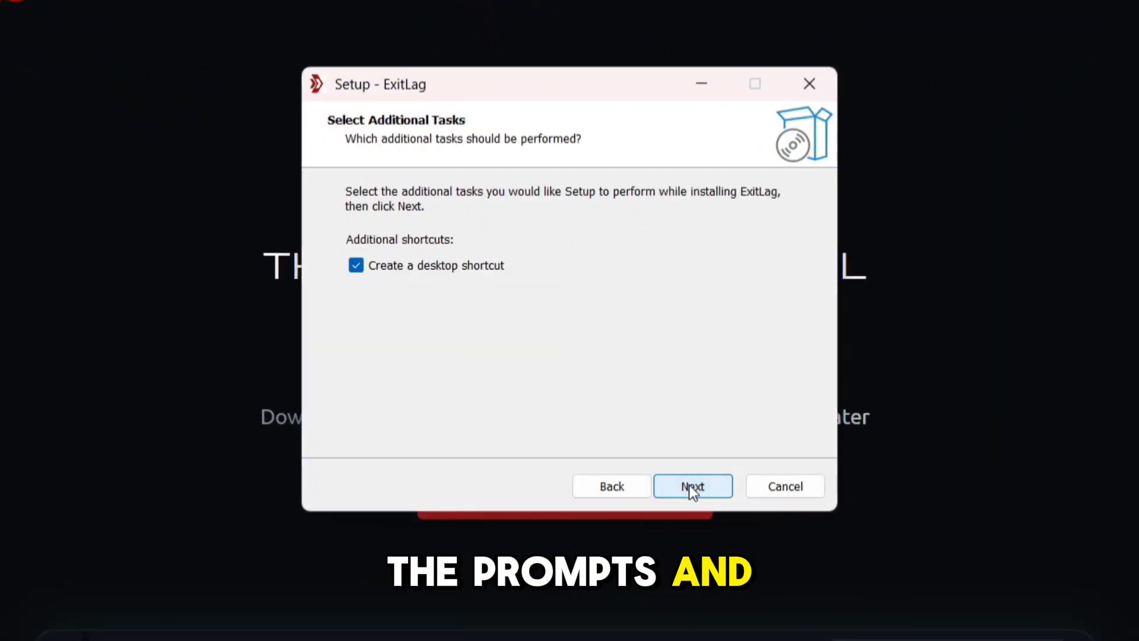
pyautogui.click(692, 486)
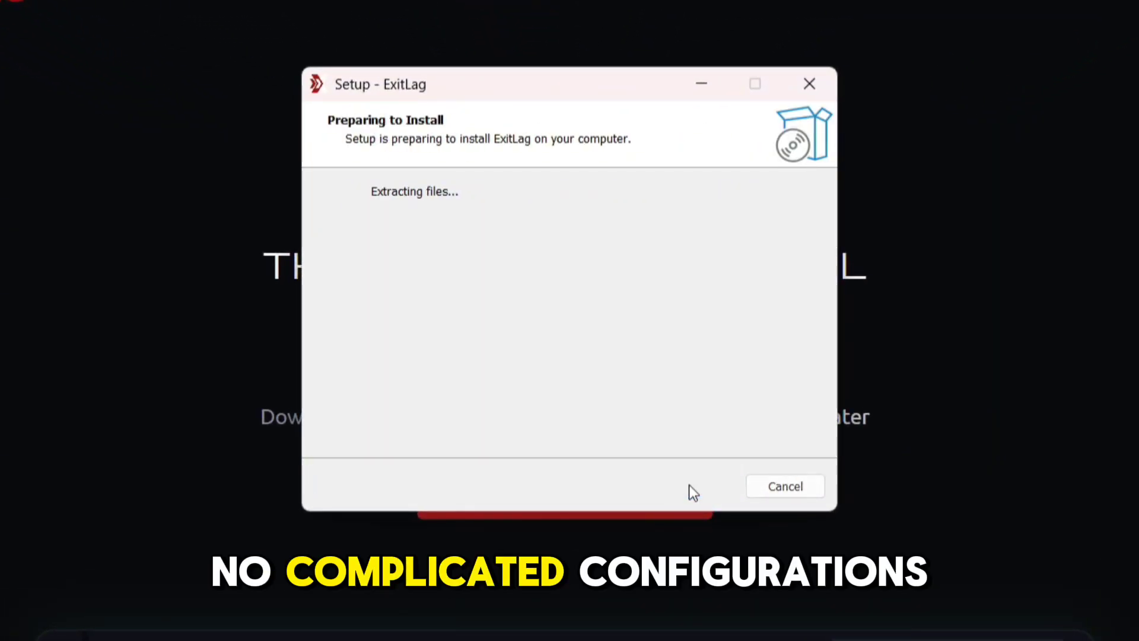
pyautogui.moveTo(687, 499)
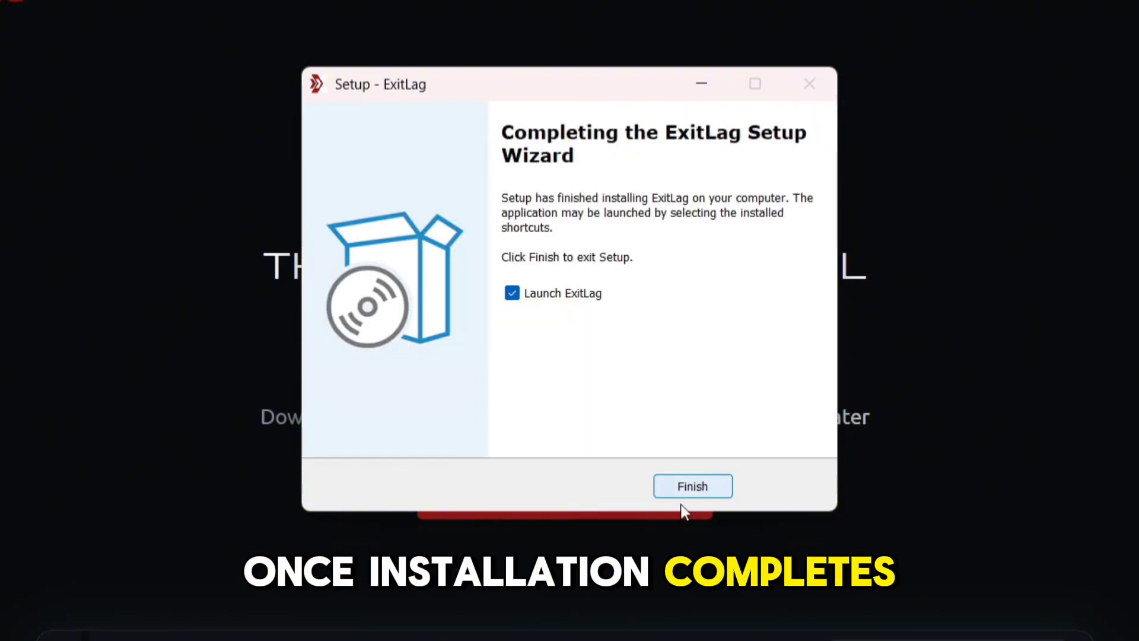
# Finish setup with Launch ExitLag checked and log in with the entered account details
pyautogui.click(690, 487)
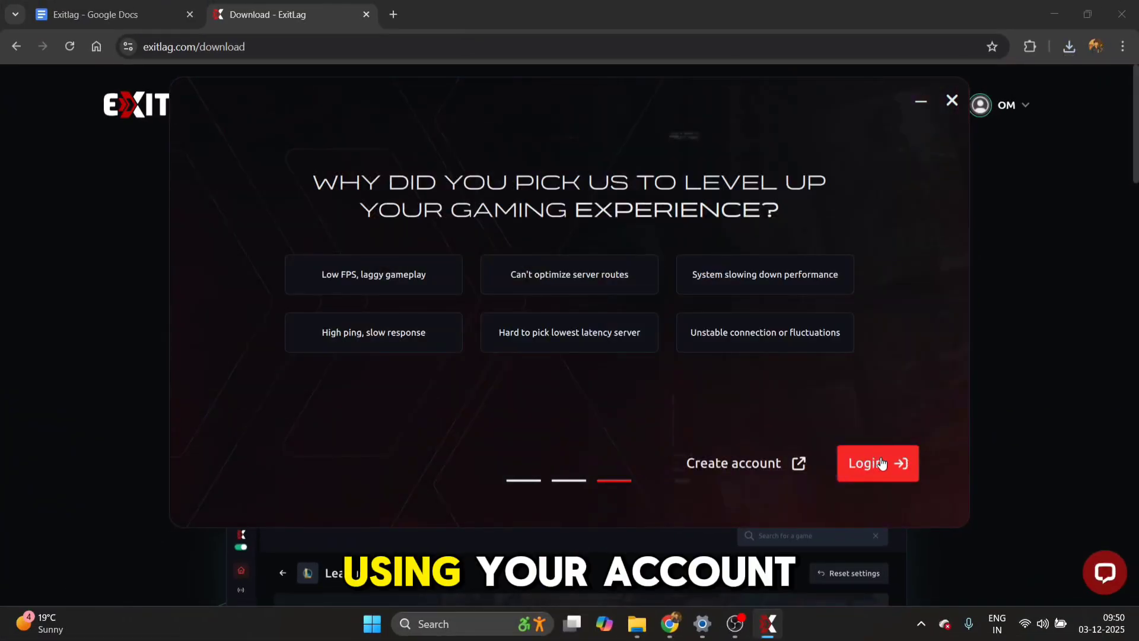
pyautogui.click(877, 464)
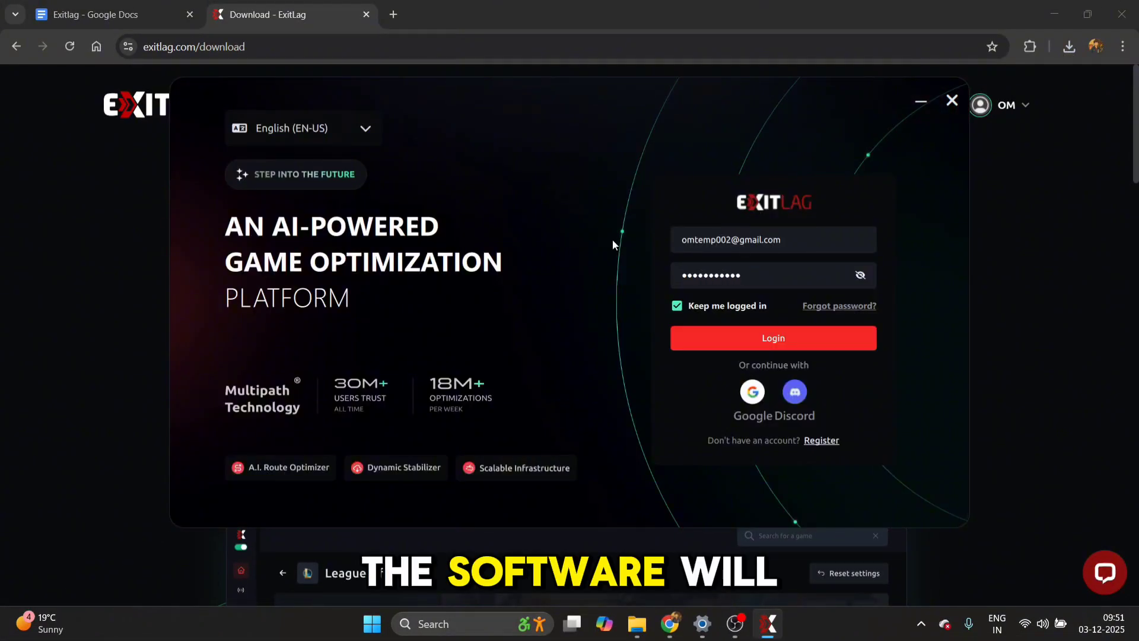
pyautogui.click(772, 338)
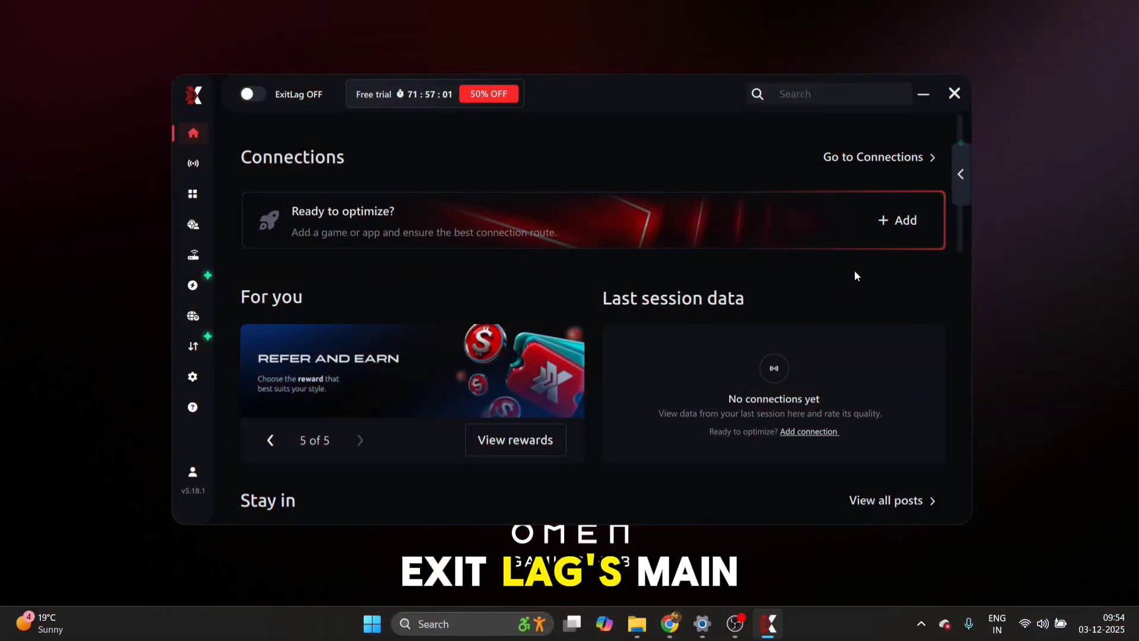
pyautogui.scroll(-3)
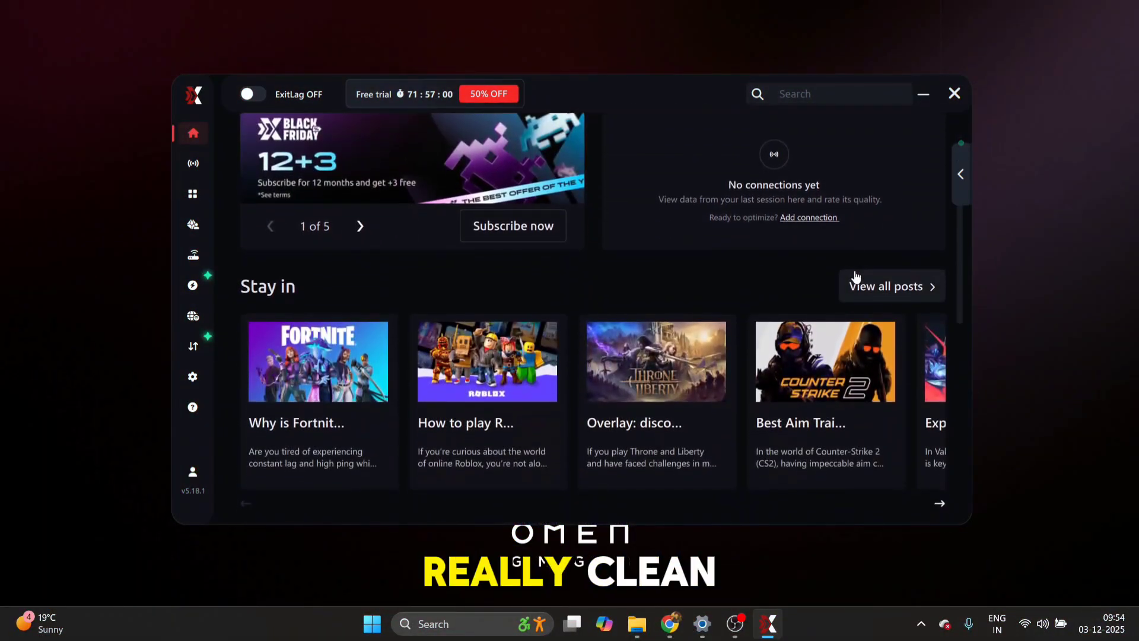
pyautogui.scroll(-3)
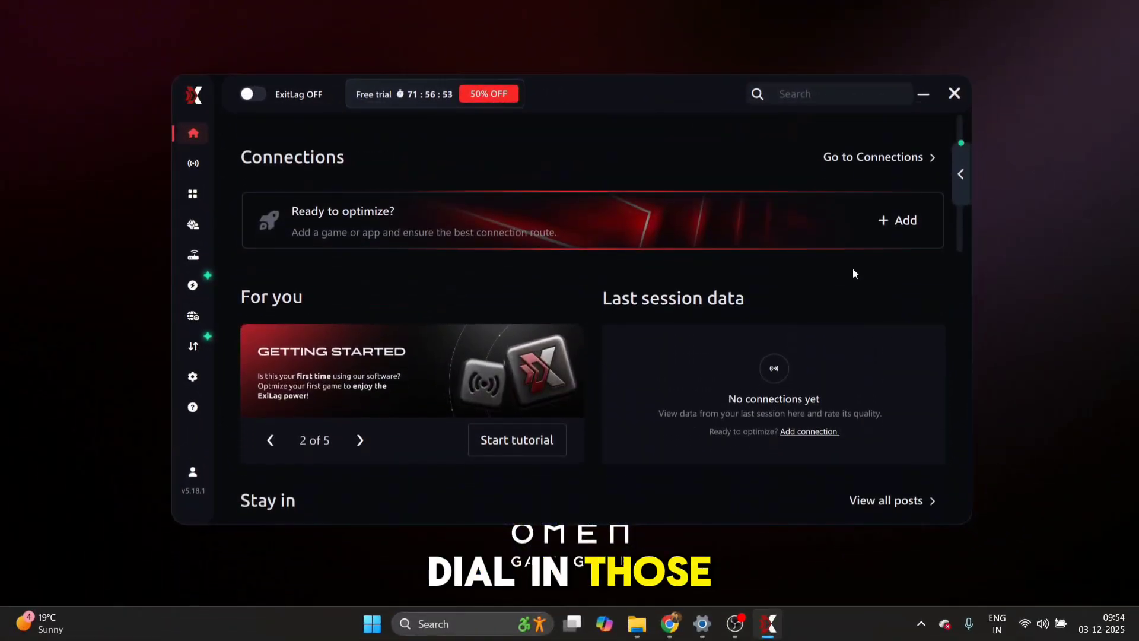
pyautogui.moveTo(193, 376)
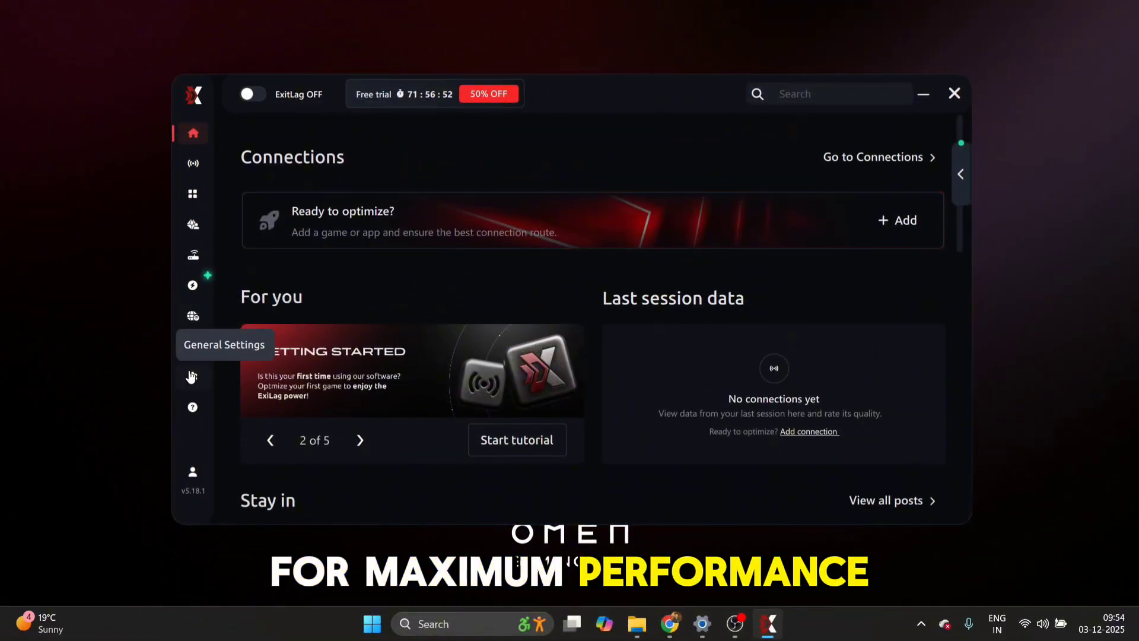
# In General Settings, enable launch on Windows startup and connection-start alerts
pyautogui.click(192, 377)
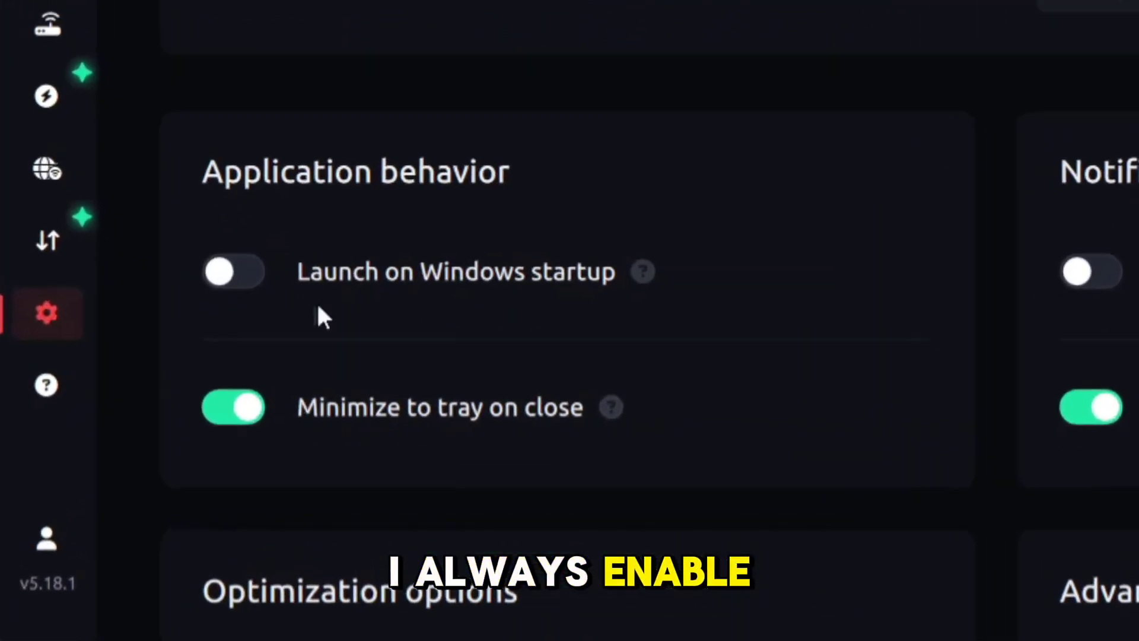
pyautogui.click(234, 271)
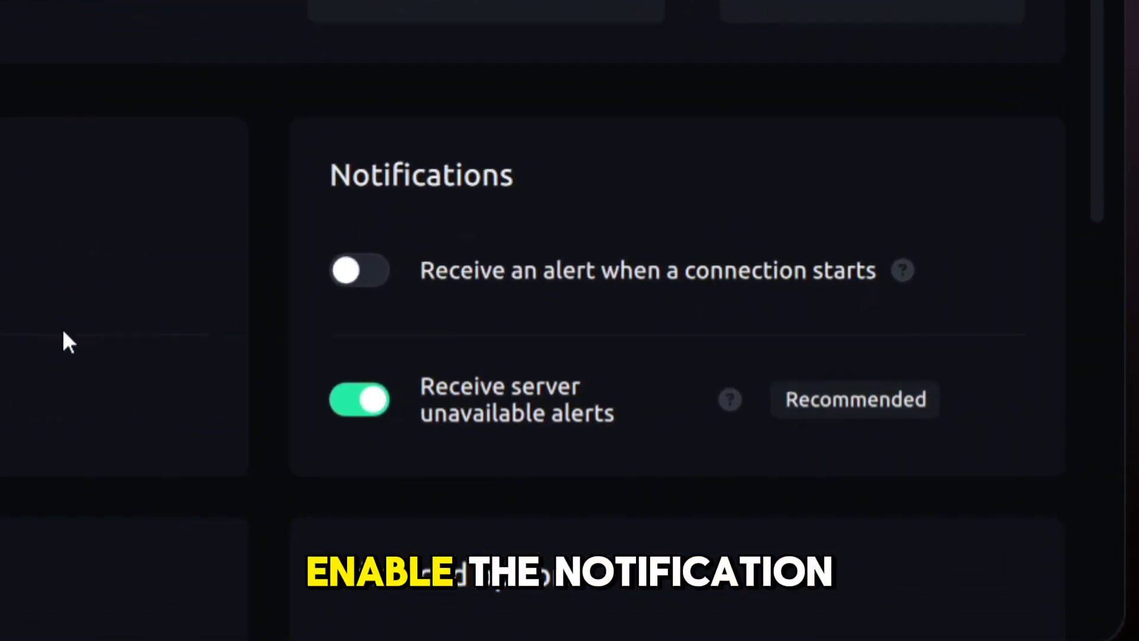
pyautogui.click(359, 269)
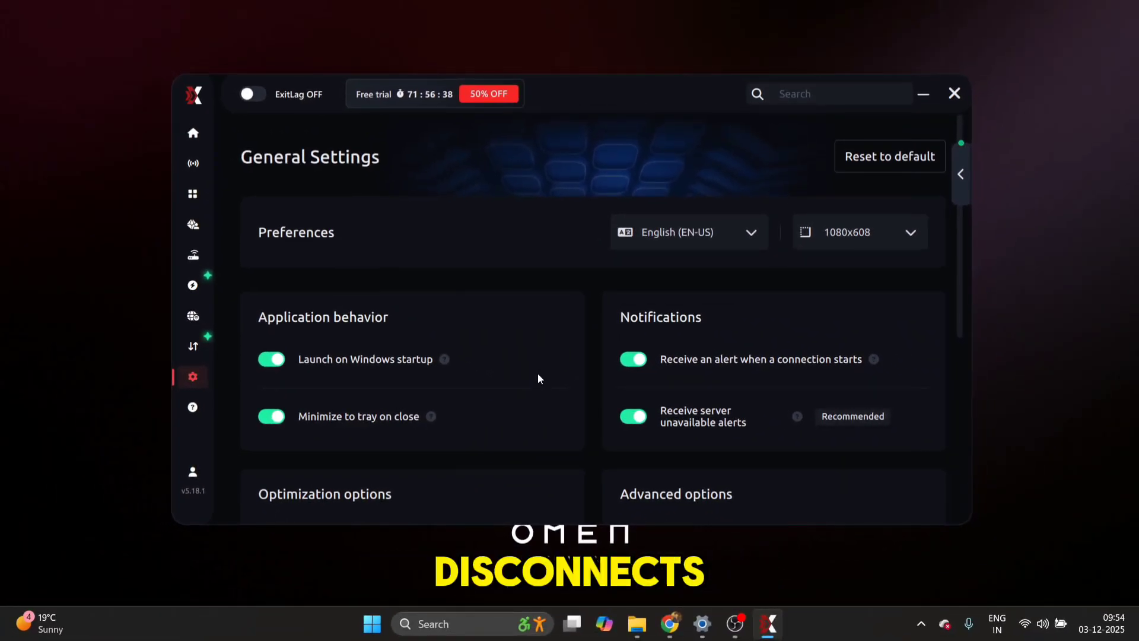
pyautogui.scroll(-3)
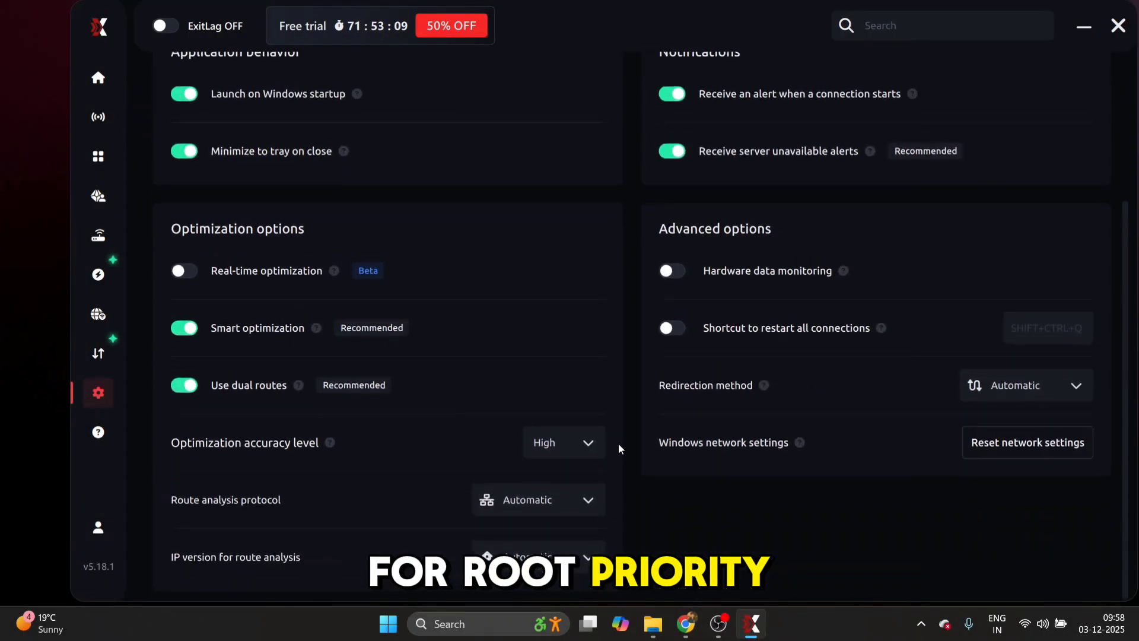
# Leave optimization accuracy at High and set the route analysis protocol to ICMP
pyautogui.click(564, 443)
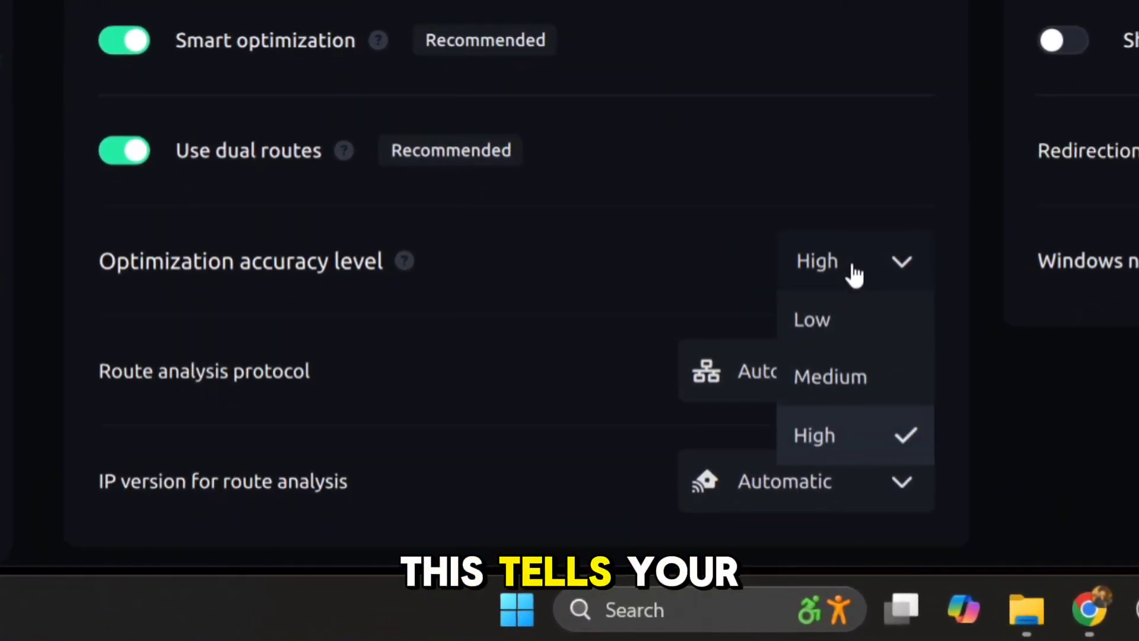
pyautogui.click(814, 435)
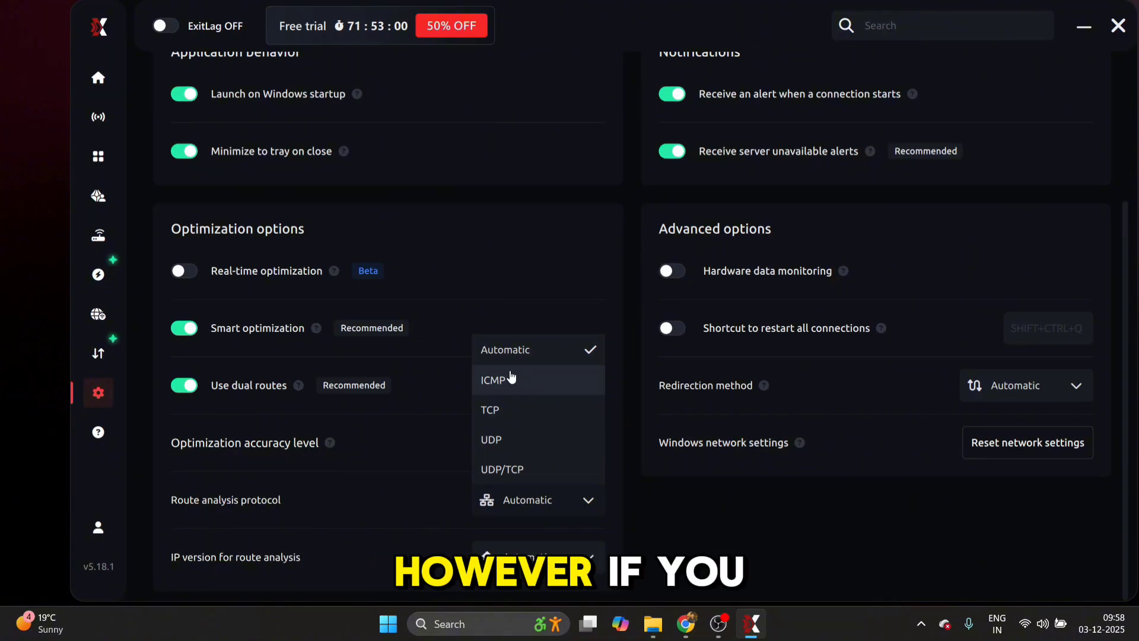
pyautogui.click(492, 380)
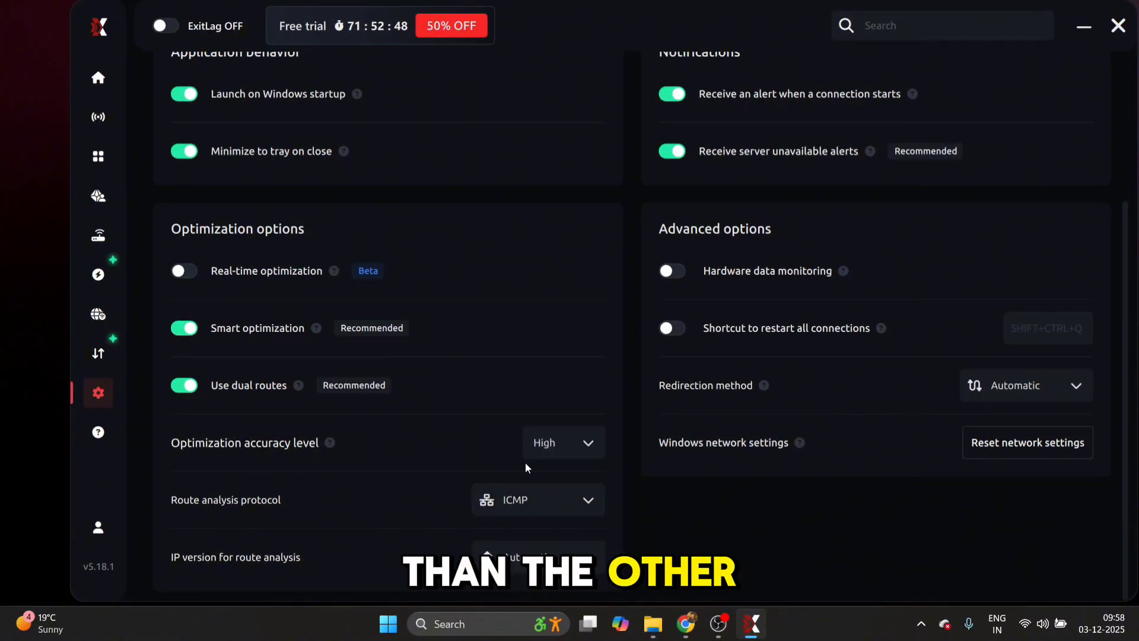
pyautogui.moveTo(487, 428)
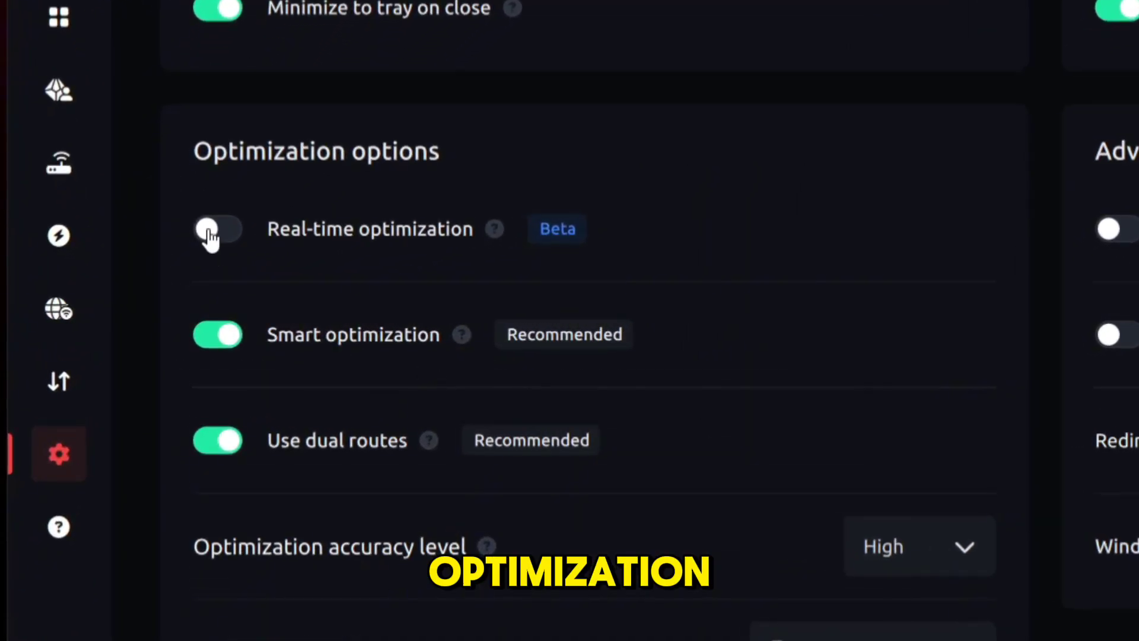
# Switch real-time optimization on and dual routes off under Optimization options
pyautogui.click(216, 229)
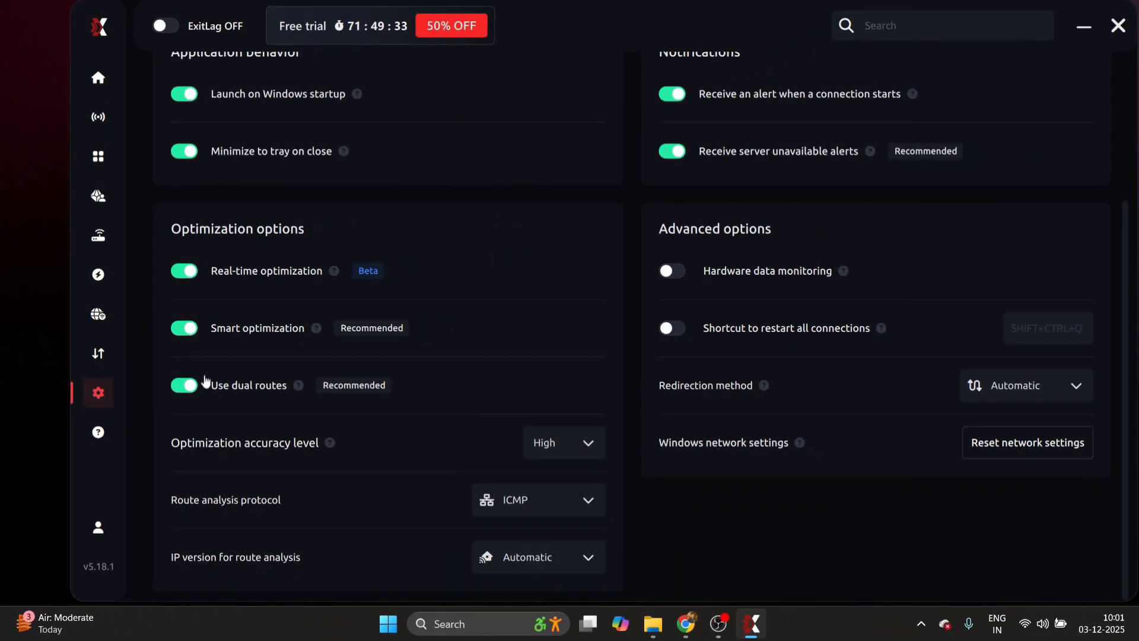
pyautogui.click(184, 384)
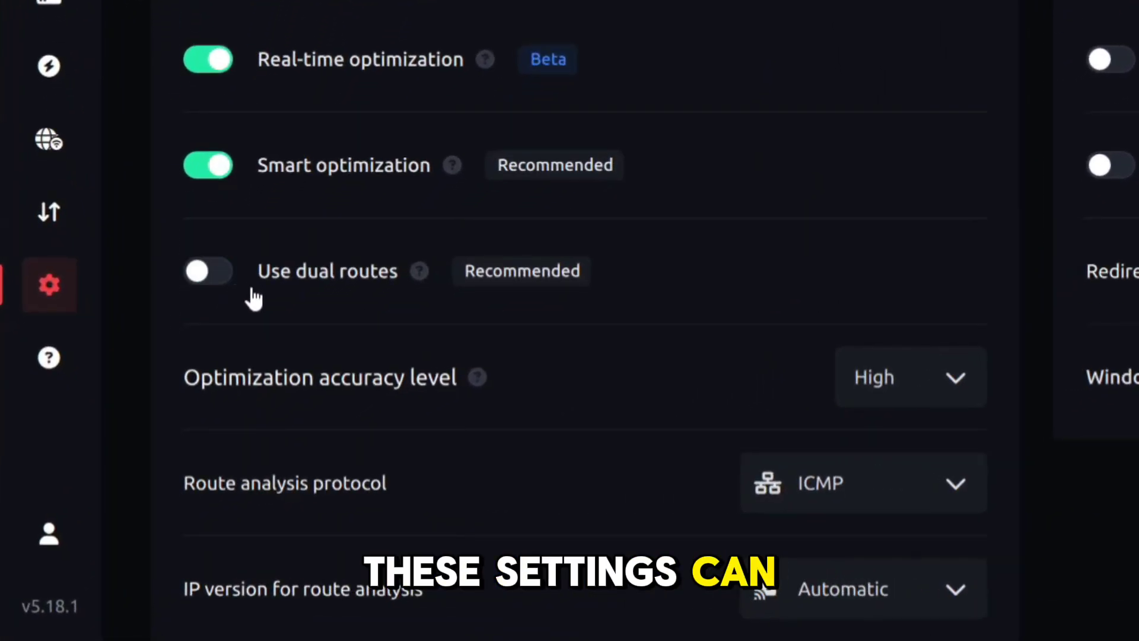
pyautogui.moveTo(305, 300)
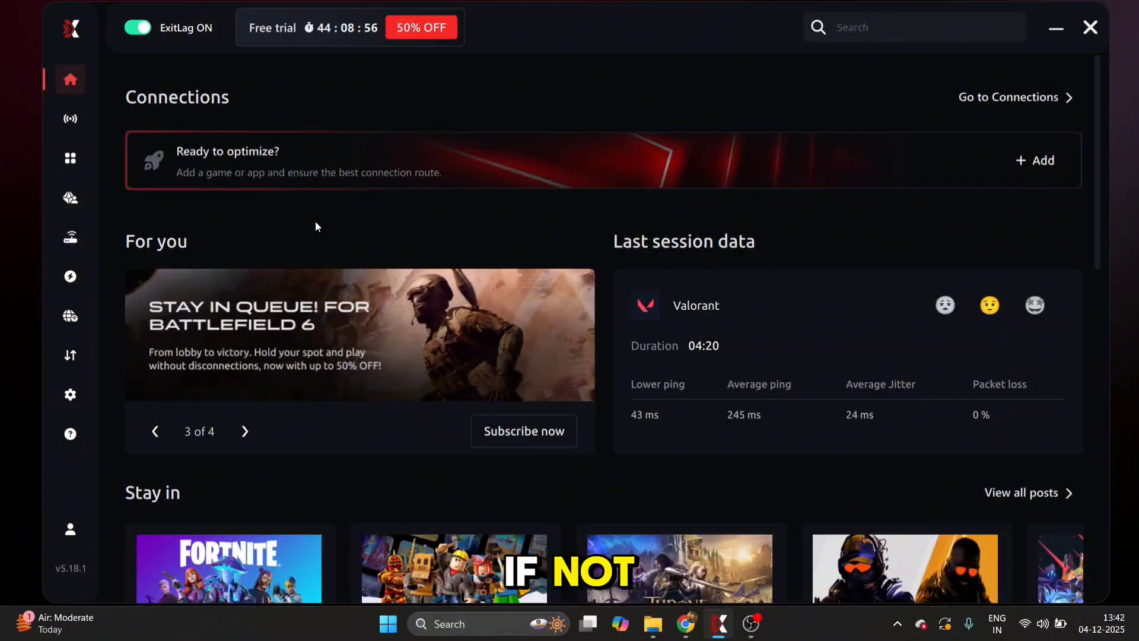
# Show the Connections page, which lists no active connections yet
pyautogui.click(70, 119)
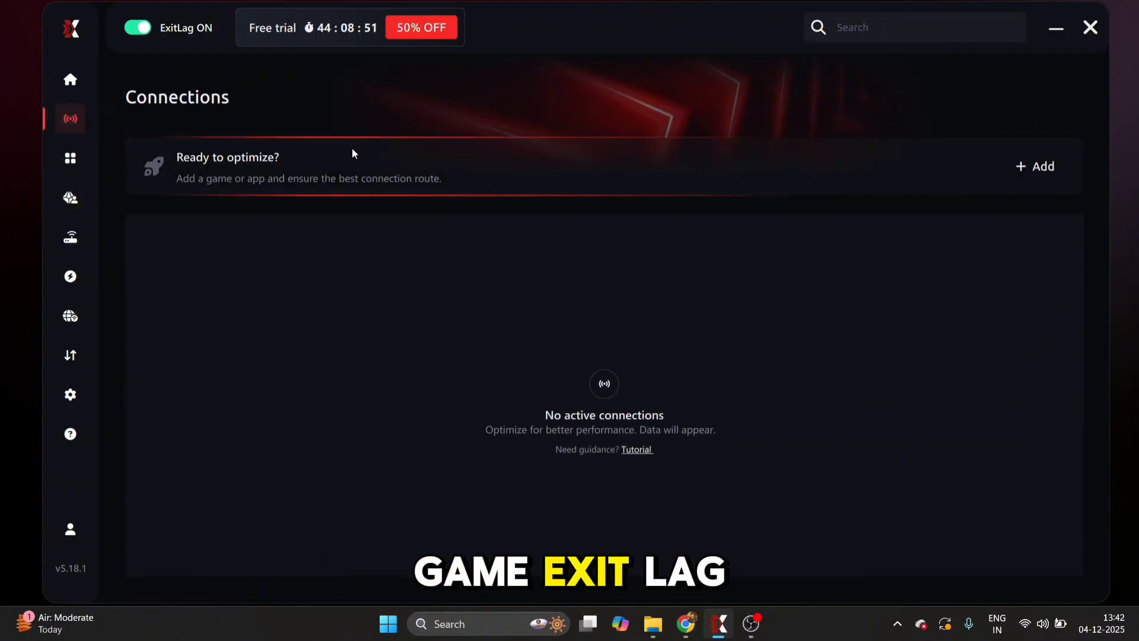
# Search the game library for 'Valo' to show the Valorant and Valorant China entries
pyautogui.click(70, 158)
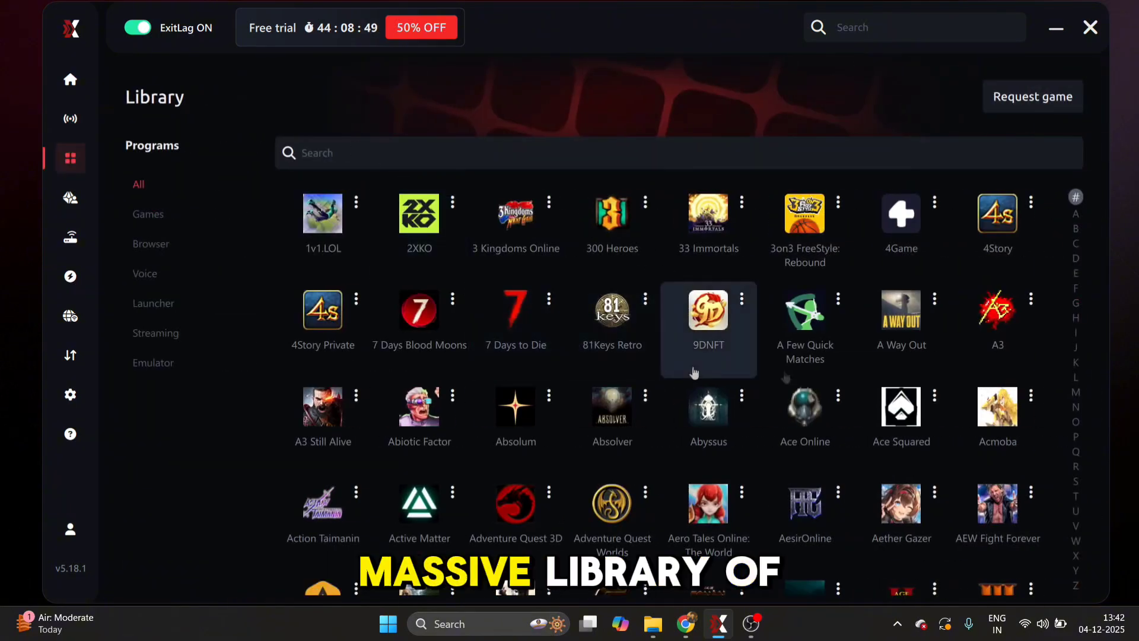
pyautogui.moveTo(1046, 302)
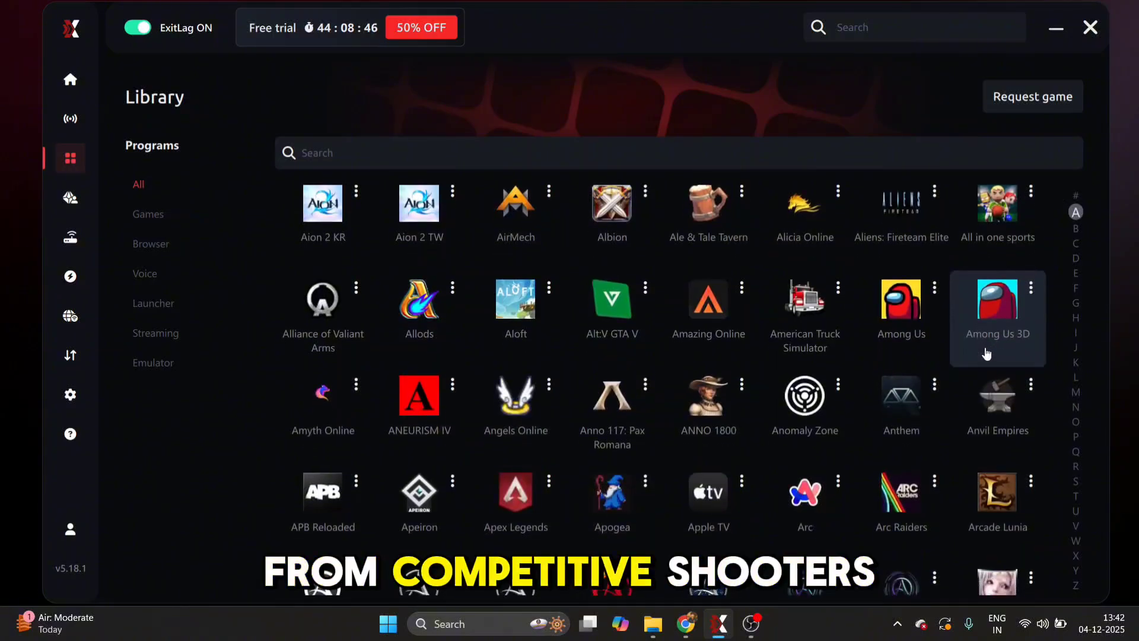
pyautogui.scroll(-3)
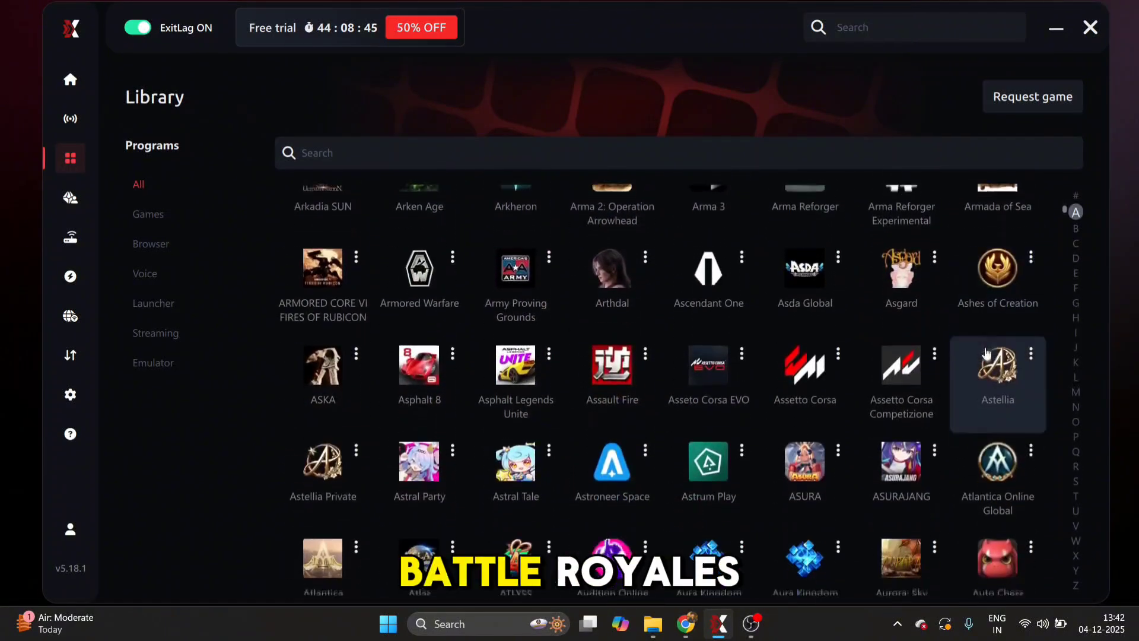
pyautogui.scroll(-3)
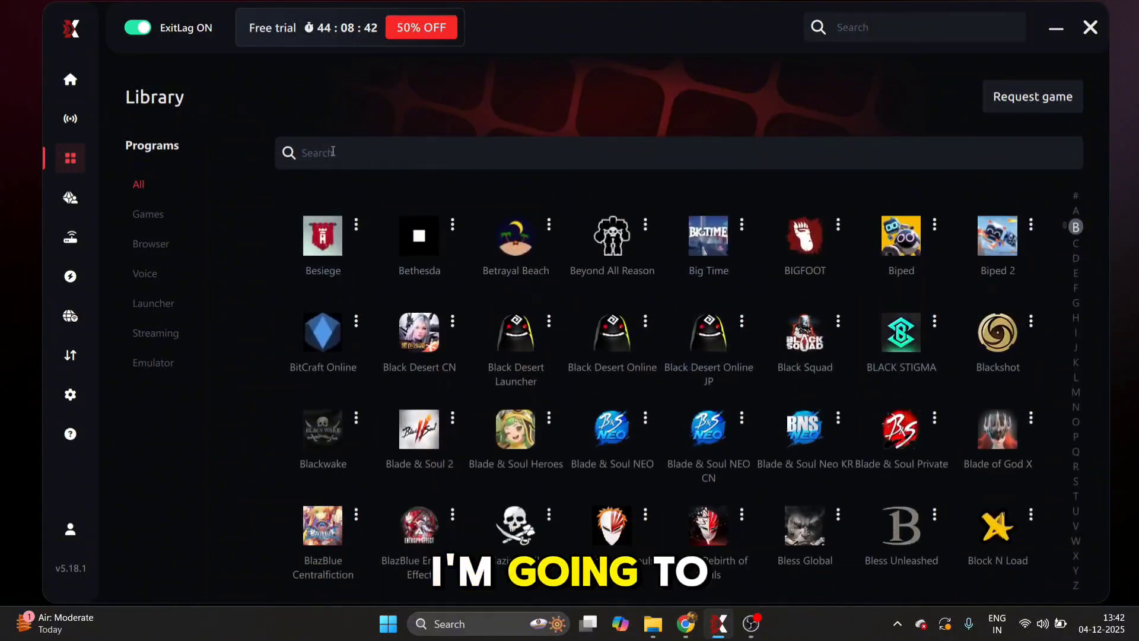
pyautogui.write('Valorant')
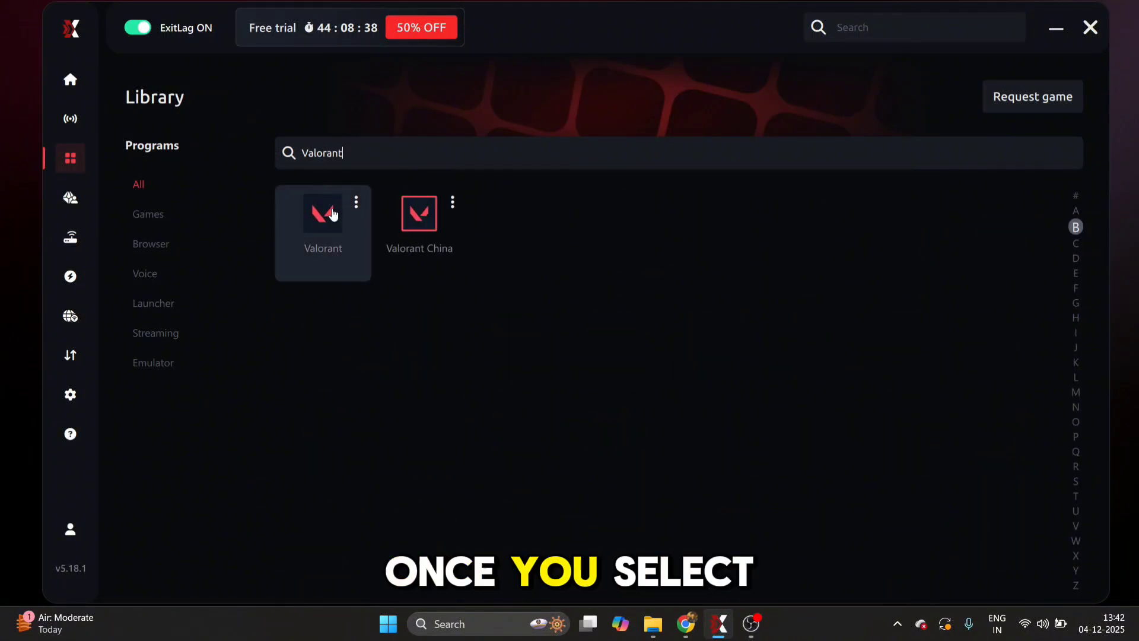
# Select Valorant with Automatic server selection routed to Asia > Mumbai
pyautogui.click(322, 213)
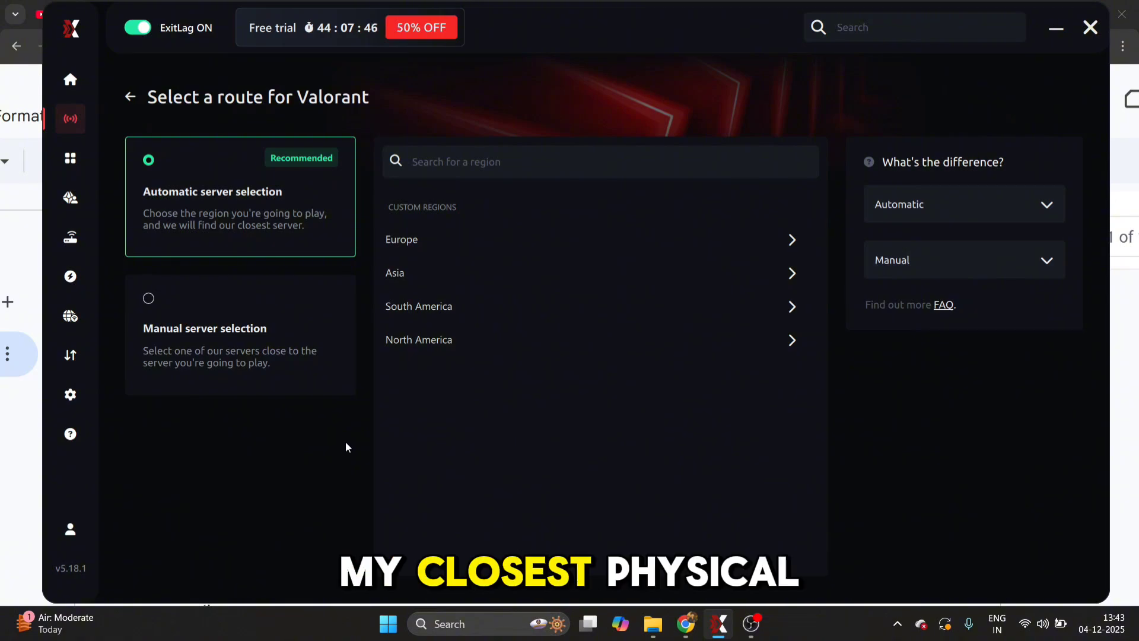
pyautogui.click(394, 273)
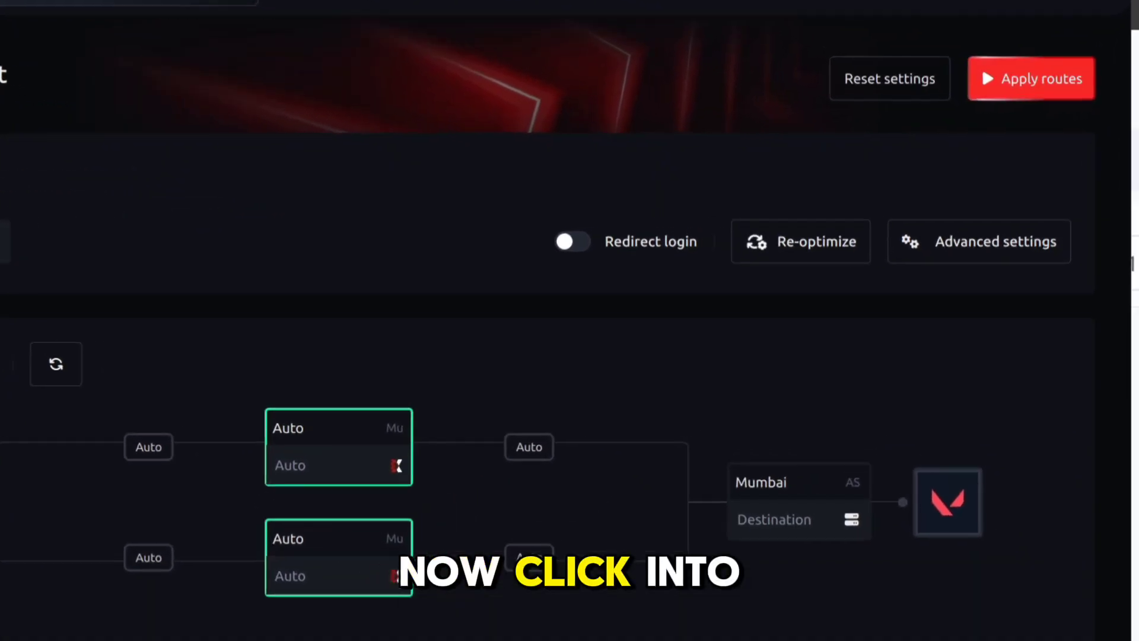
# In Advanced settings, raise Valorant's UDP routes from 2 to 4, leaving TCP routes at 0
pyautogui.click(979, 241)
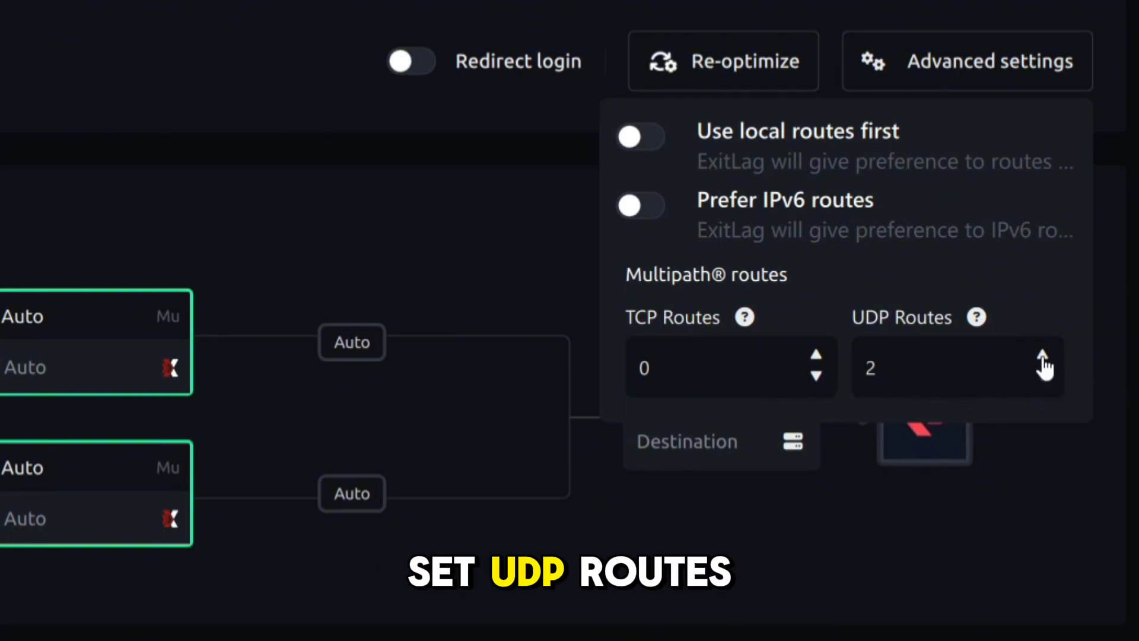
pyautogui.click(1044, 366)
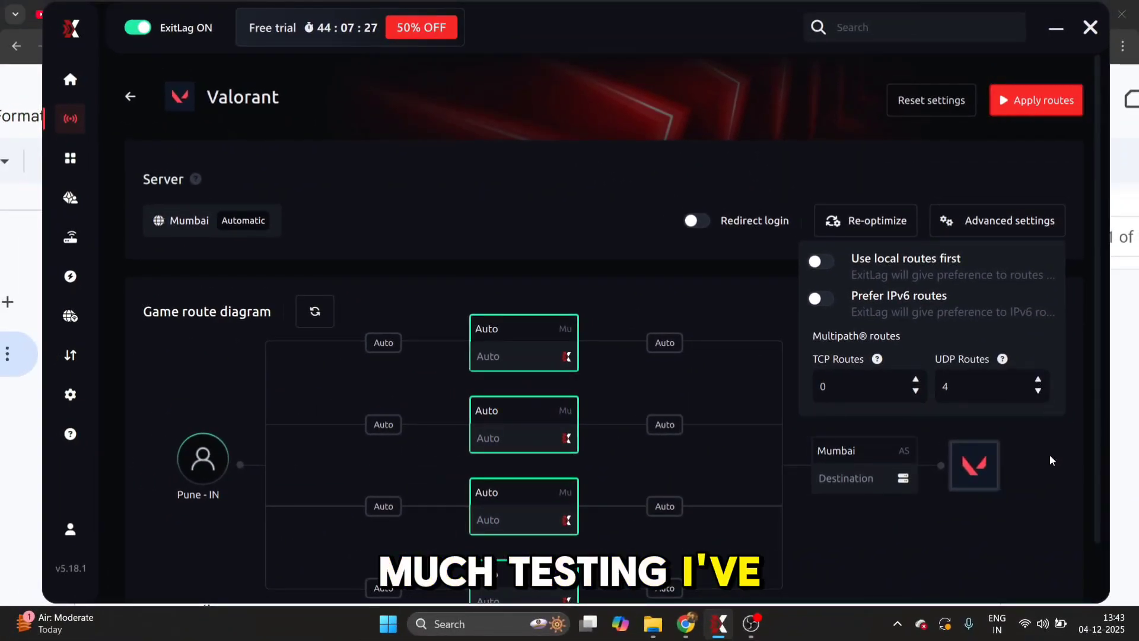
pyautogui.scroll(-3)
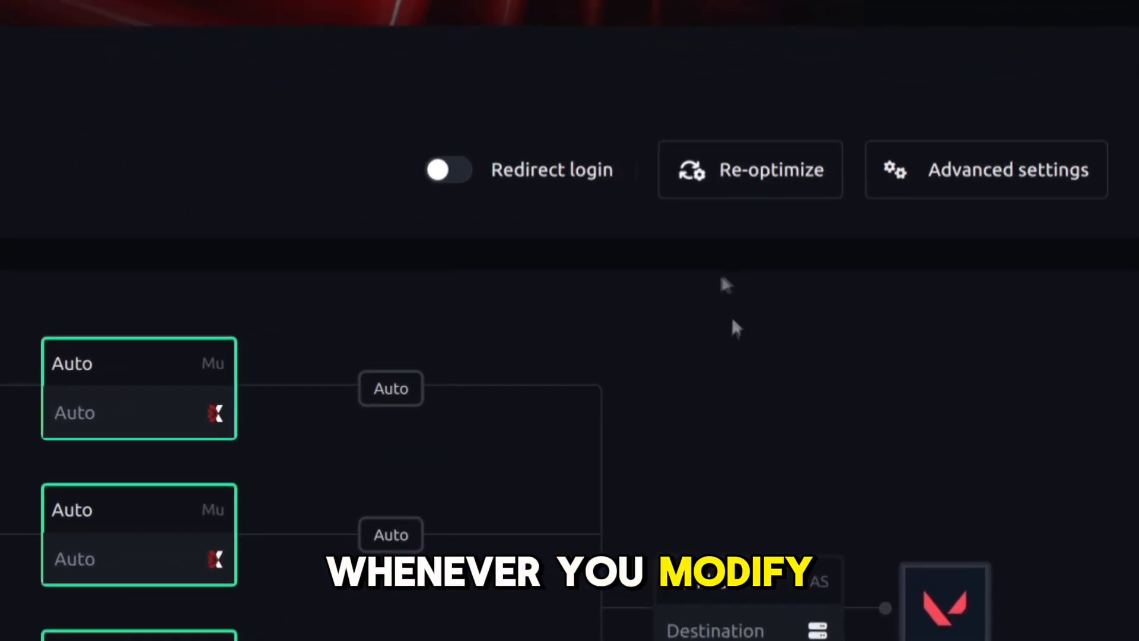
# Re-optimize all Valorant routes, confirm, and return to the home overview with last-session data
pyautogui.click(750, 170)
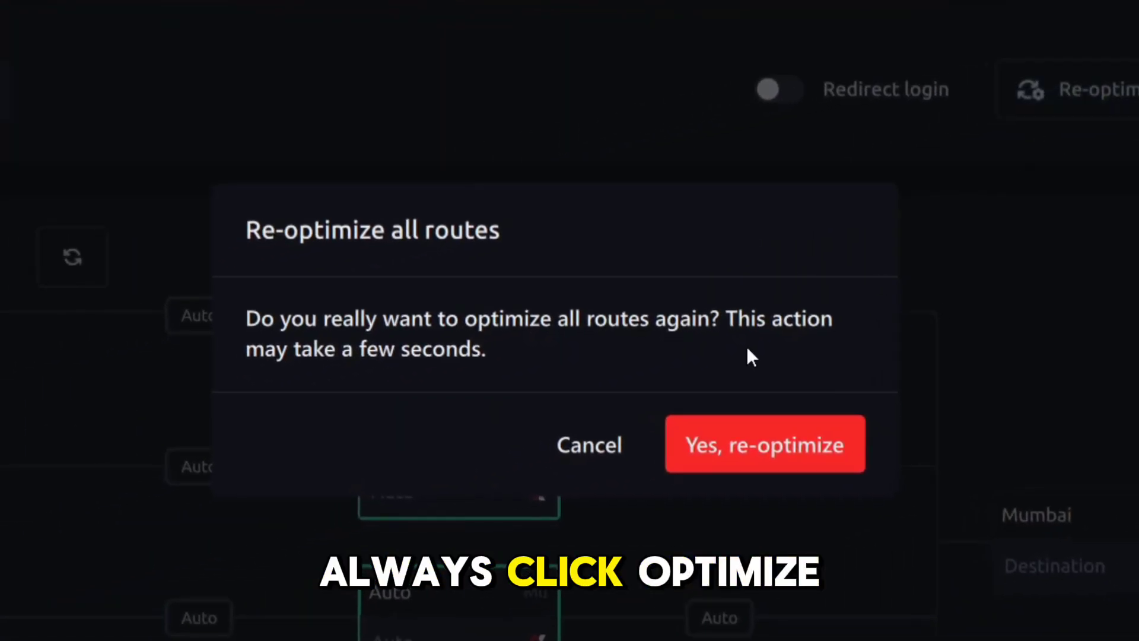
pyautogui.click(764, 443)
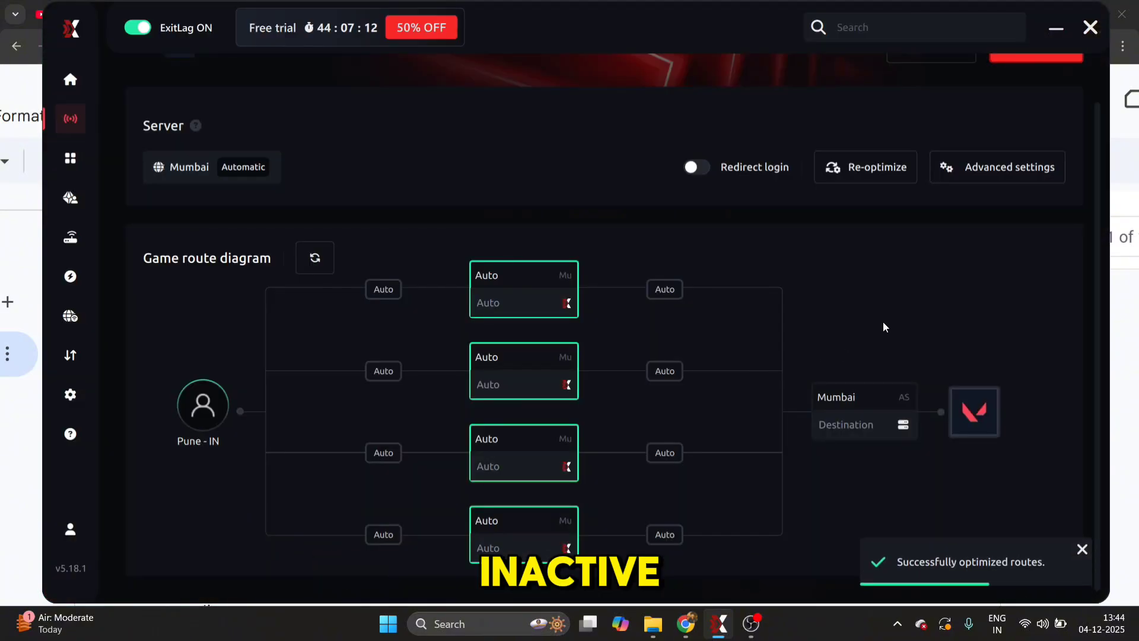
pyautogui.click(136, 27)
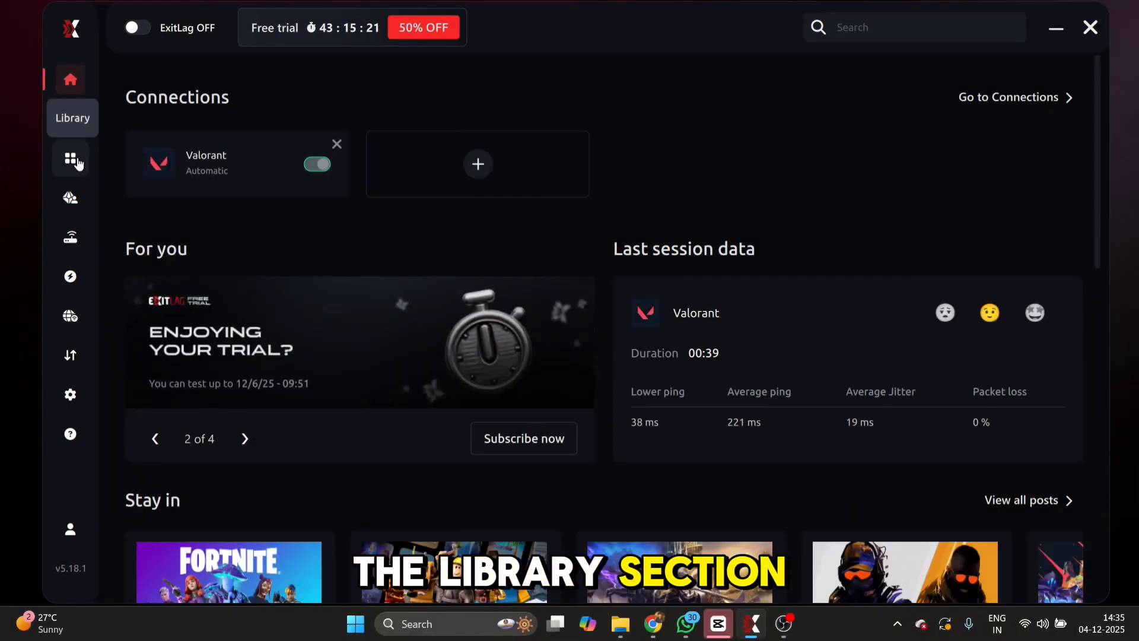
# Go through the Library and Network Analyzer to reach the FPS boost tweaks
pyautogui.click(70, 158)
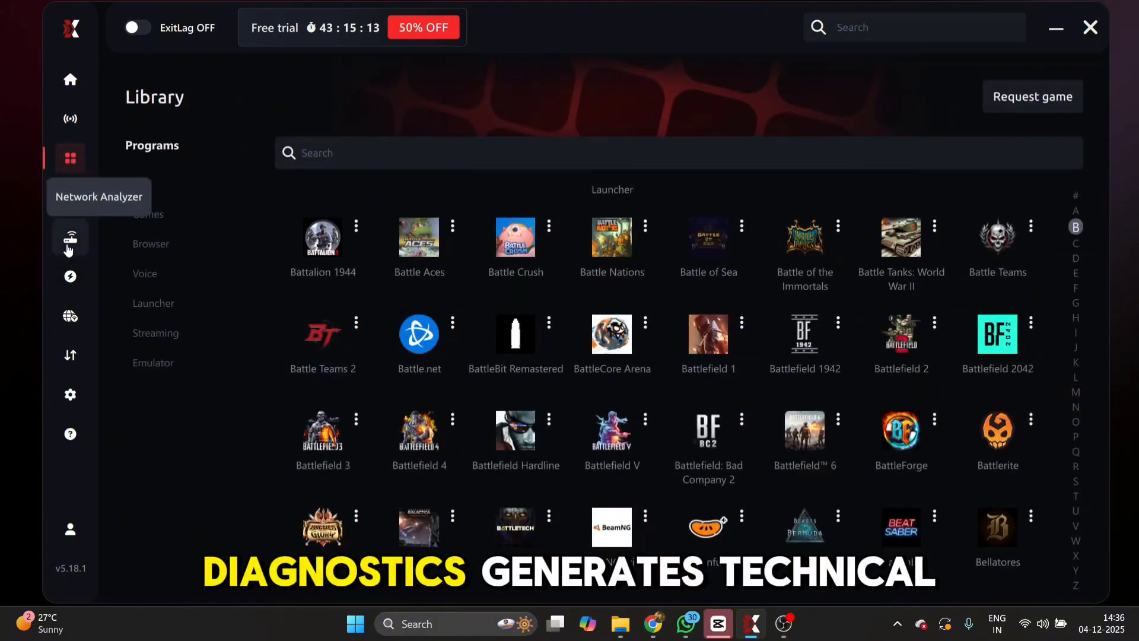
pyautogui.click(70, 237)
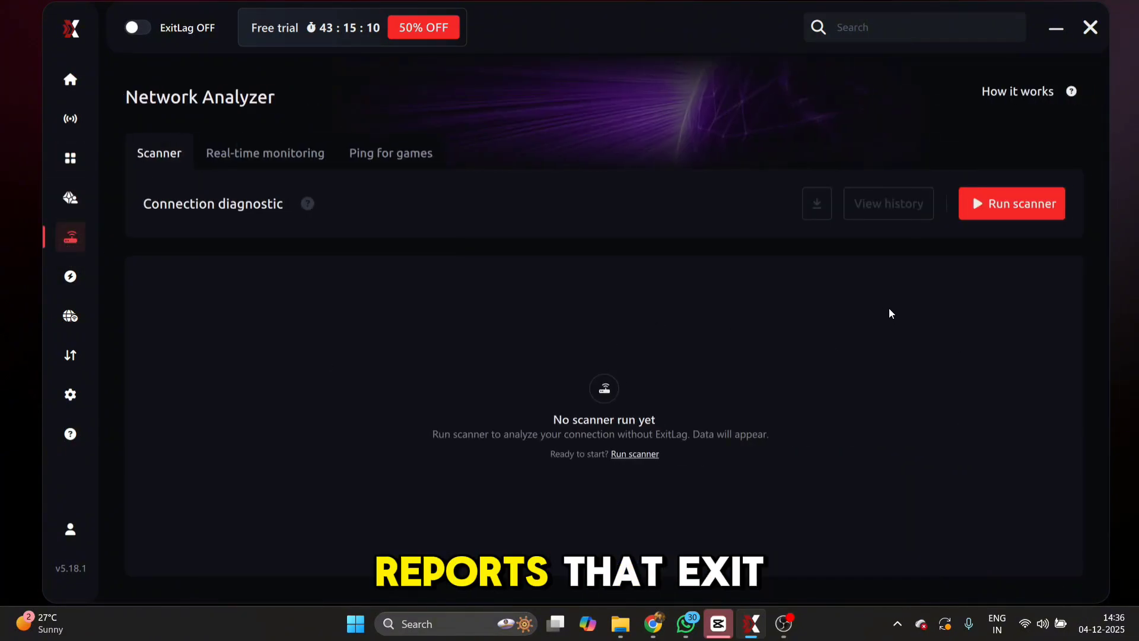
pyautogui.click(1011, 203)
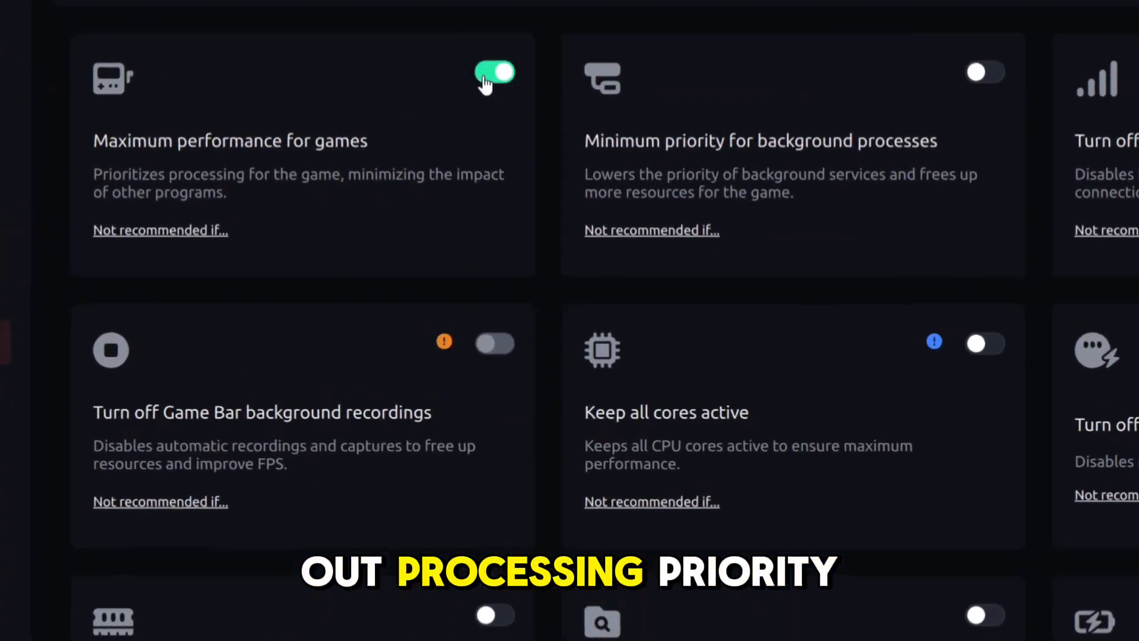
# Enable minimum background-process priority and keep all CPU cores active, then bring up Multi Internet
pyautogui.click(985, 73)
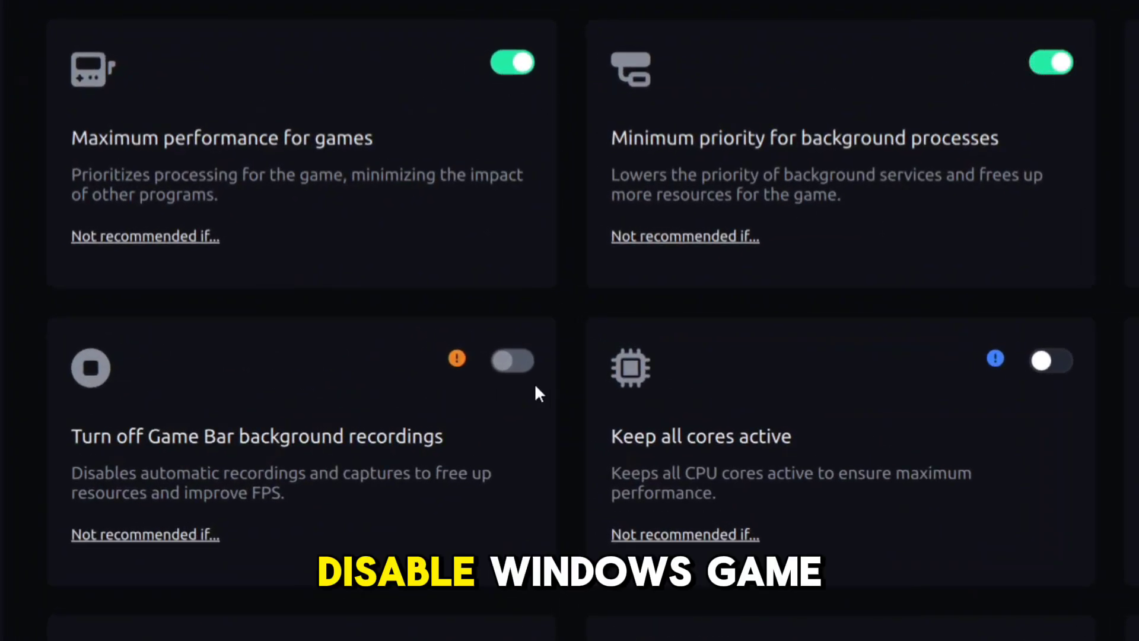
pyautogui.moveTo(456, 359)
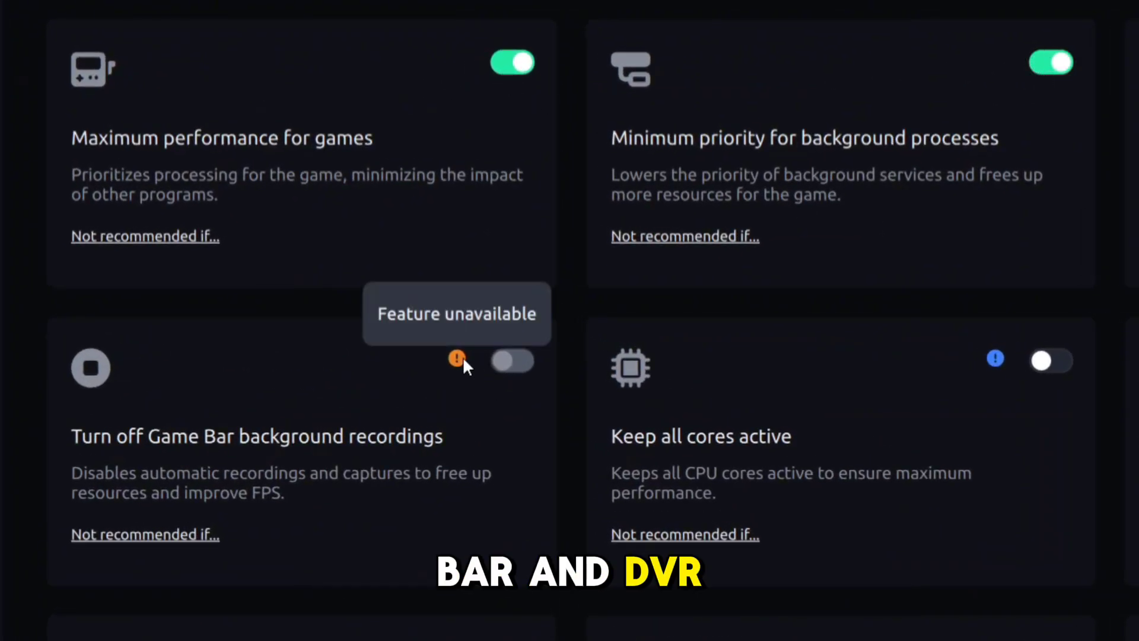
pyautogui.moveTo(518, 377)
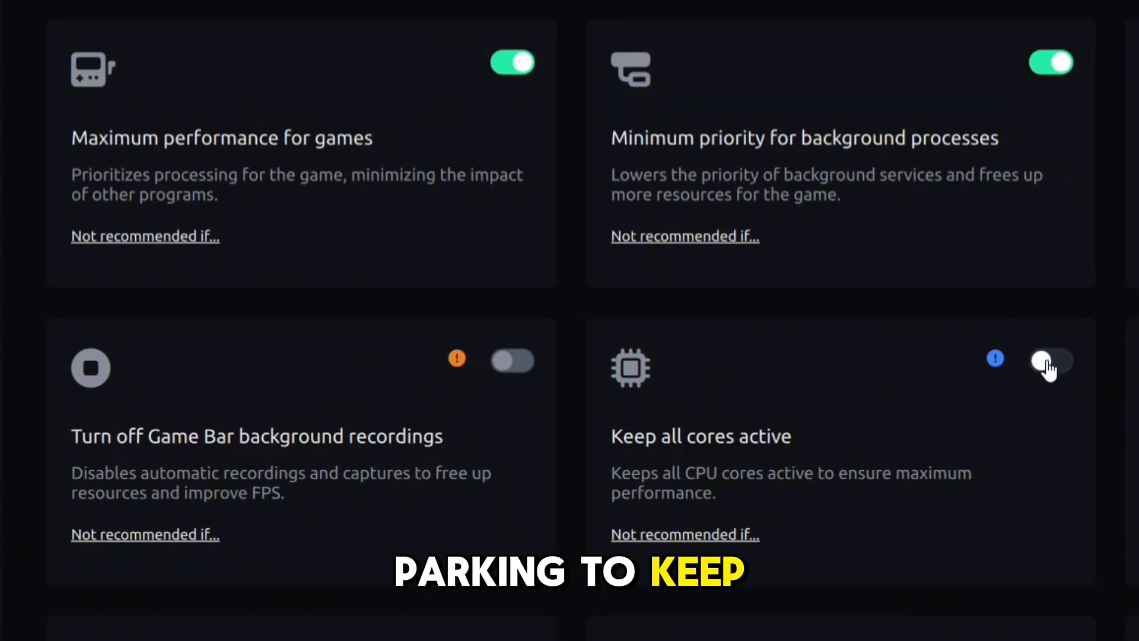
pyautogui.click(1050, 359)
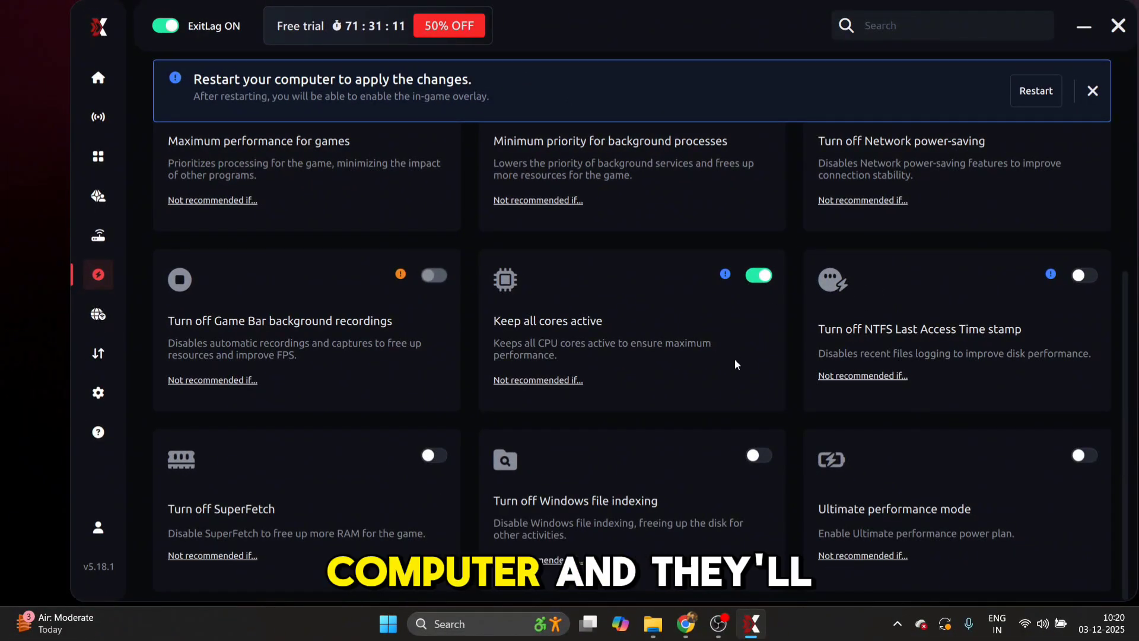
pyautogui.click(97, 313)
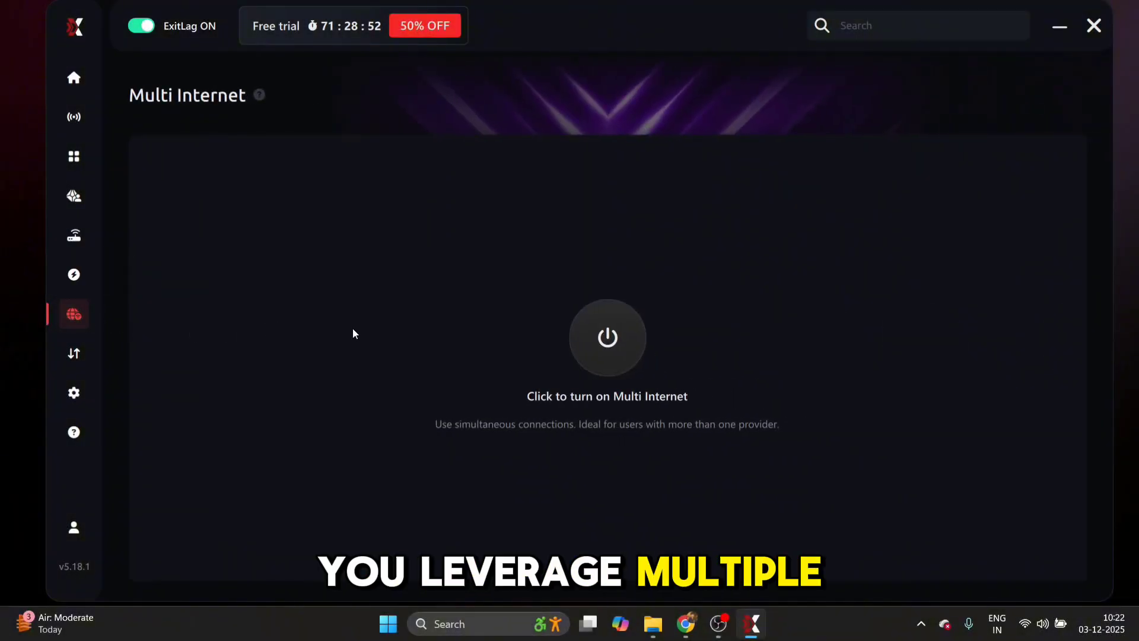
# Turn Multi Internet on and back off, then bring up the Help Center
pyautogui.click(608, 337)
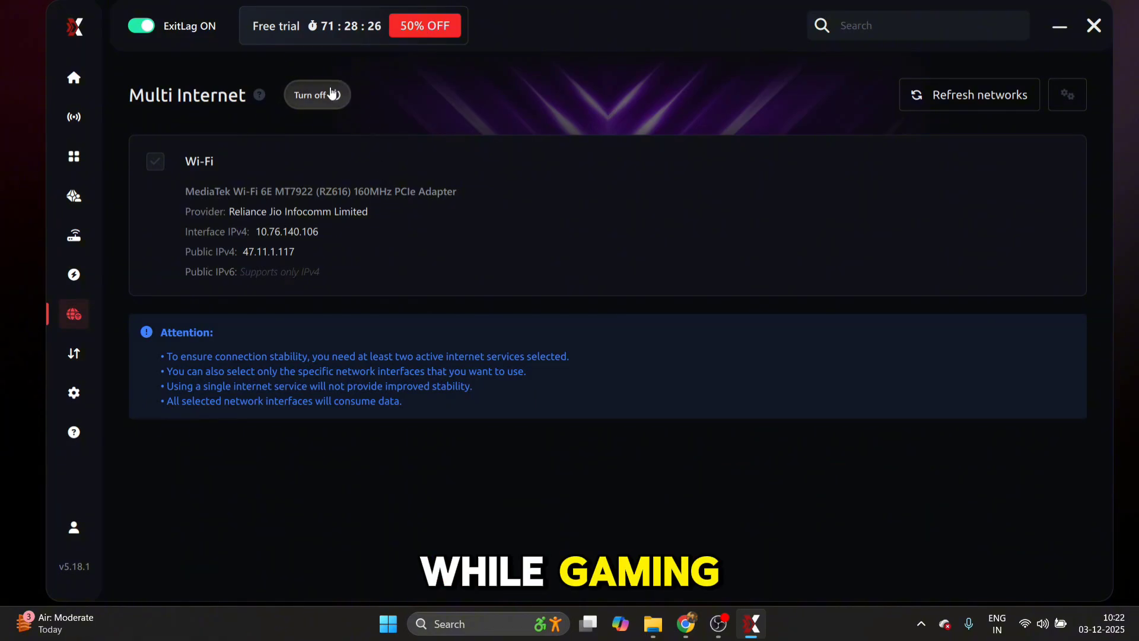
pyautogui.click(317, 95)
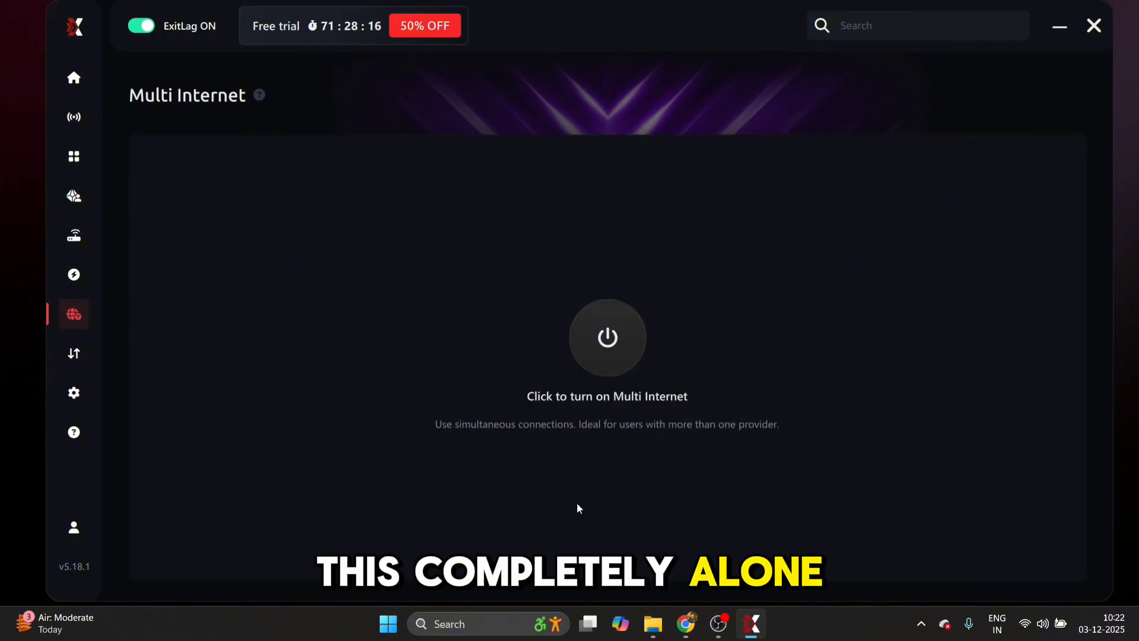
pyautogui.click(74, 432)
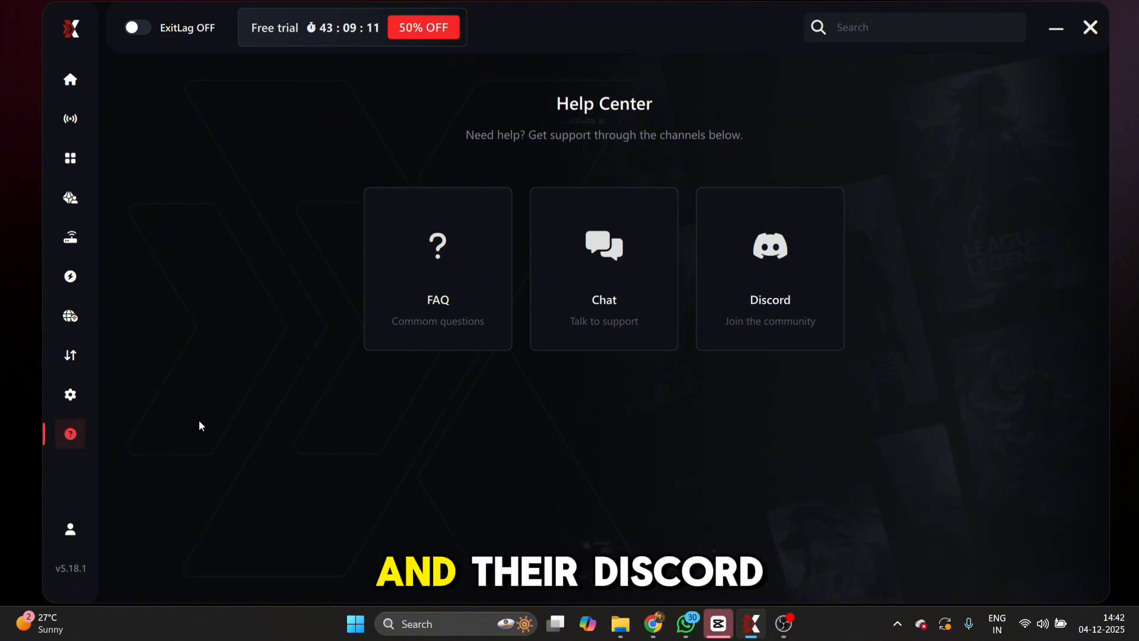
pyautogui.moveTo(858, 473)
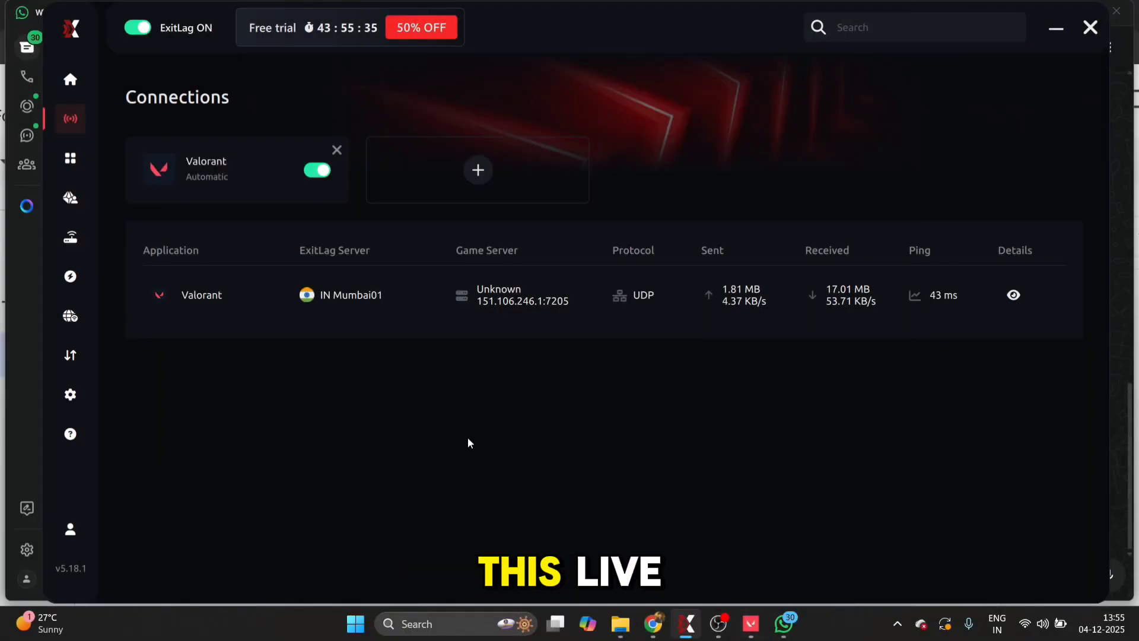
# Switch ExitLag optimization off, confirming that all active connections stop
pyautogui.click(136, 27)
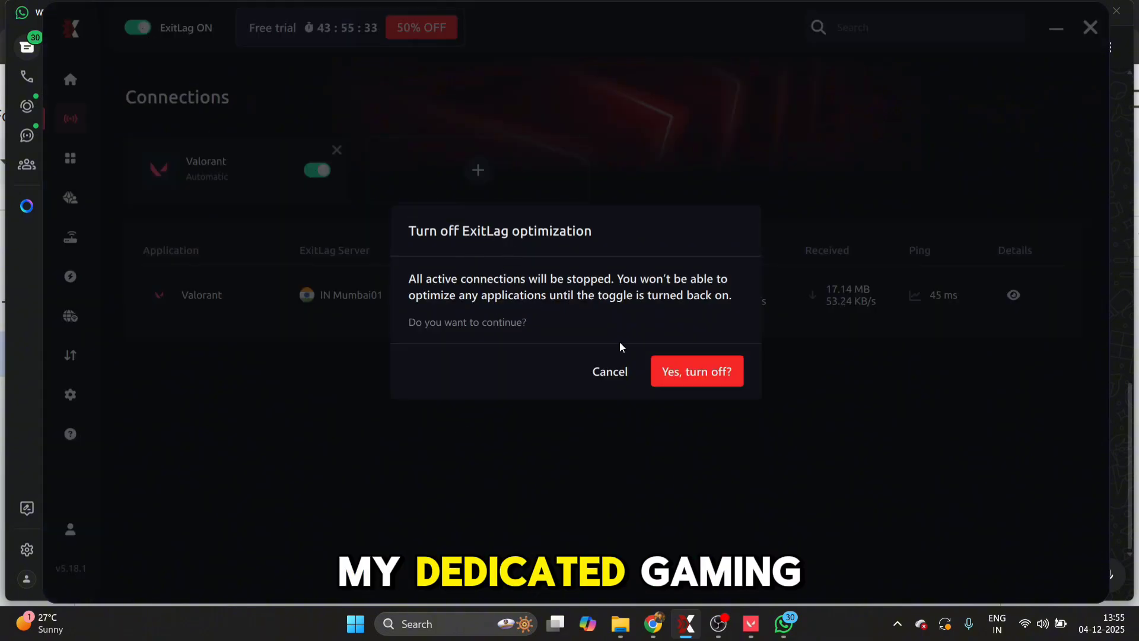
pyautogui.click(697, 371)
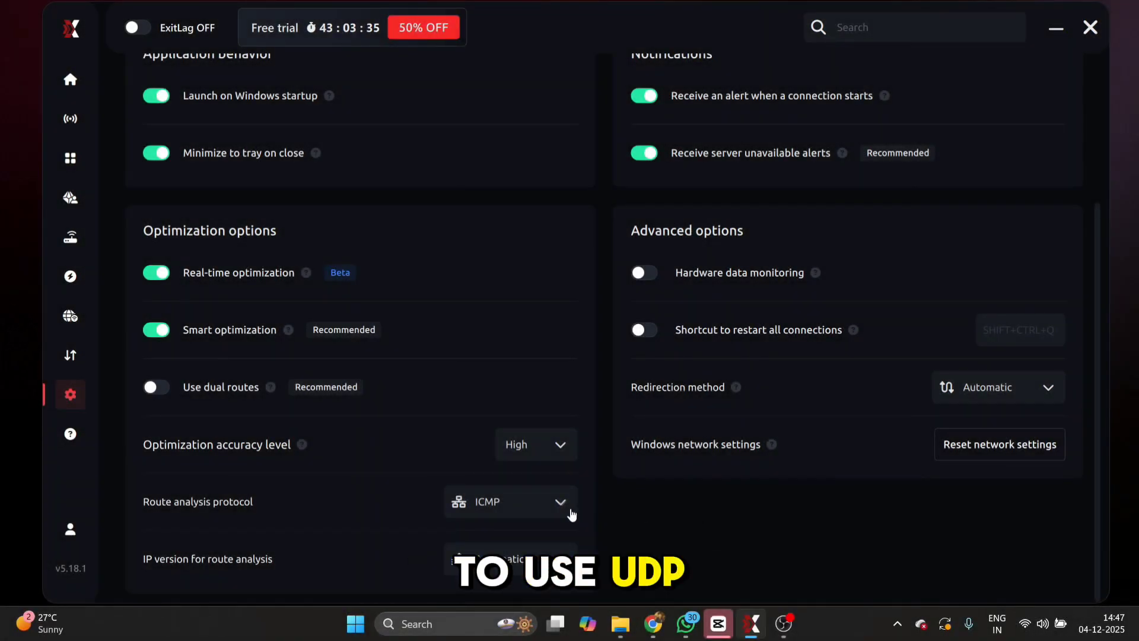
# Set the route analysis protocol to UDP/TCP and switch ExitLag optimization back on
pyautogui.click(511, 501)
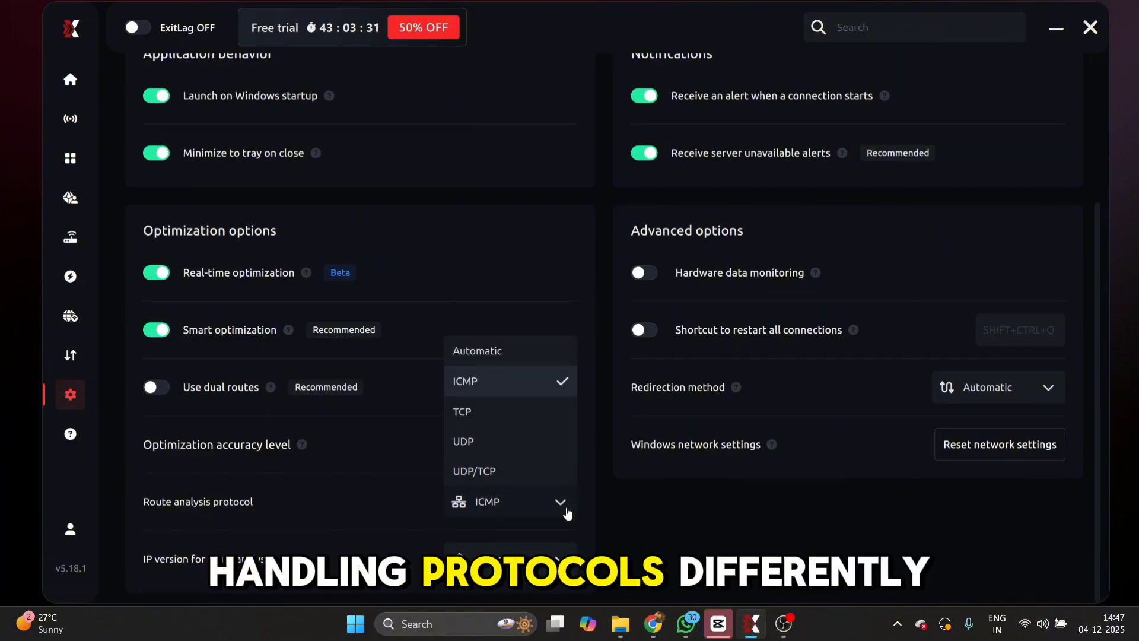
pyautogui.moveTo(507, 471)
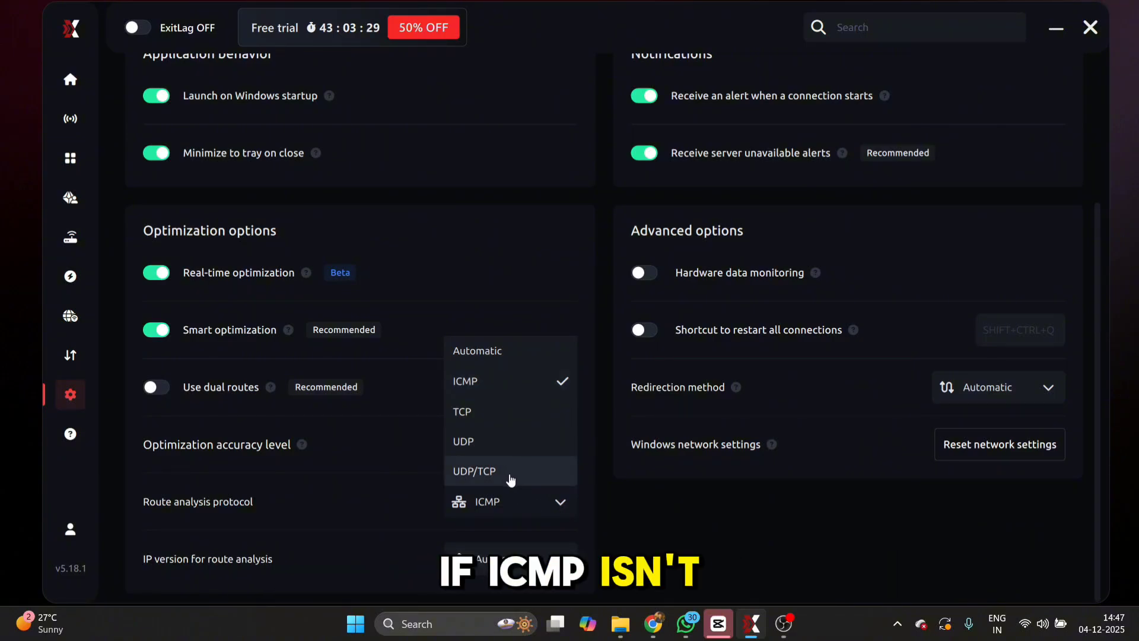
pyautogui.click(474, 471)
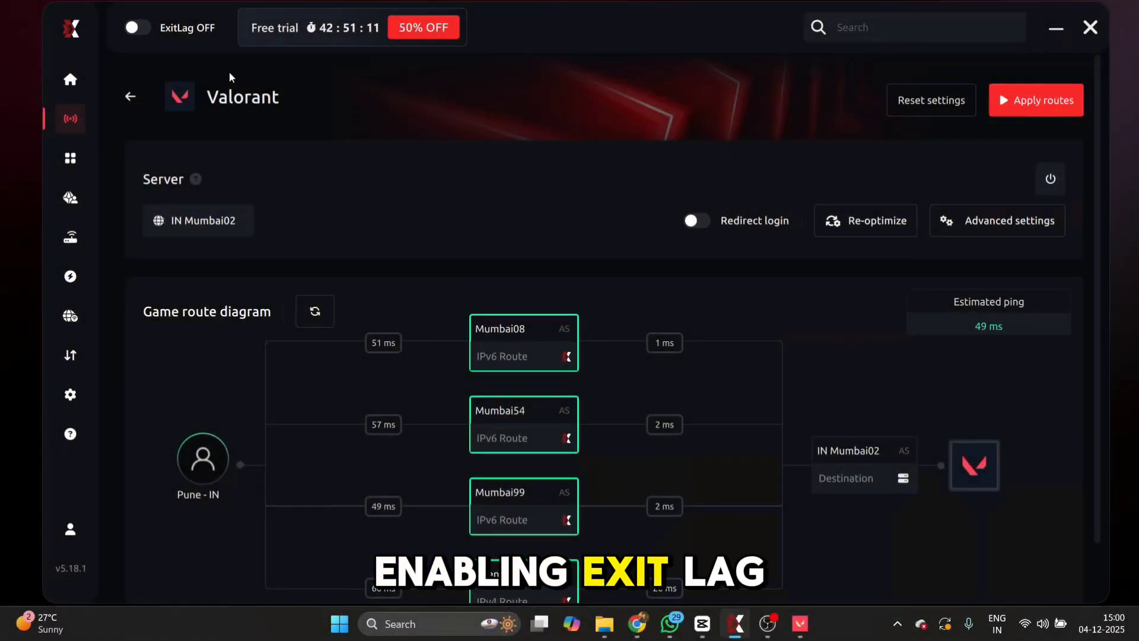
pyautogui.click(137, 28)
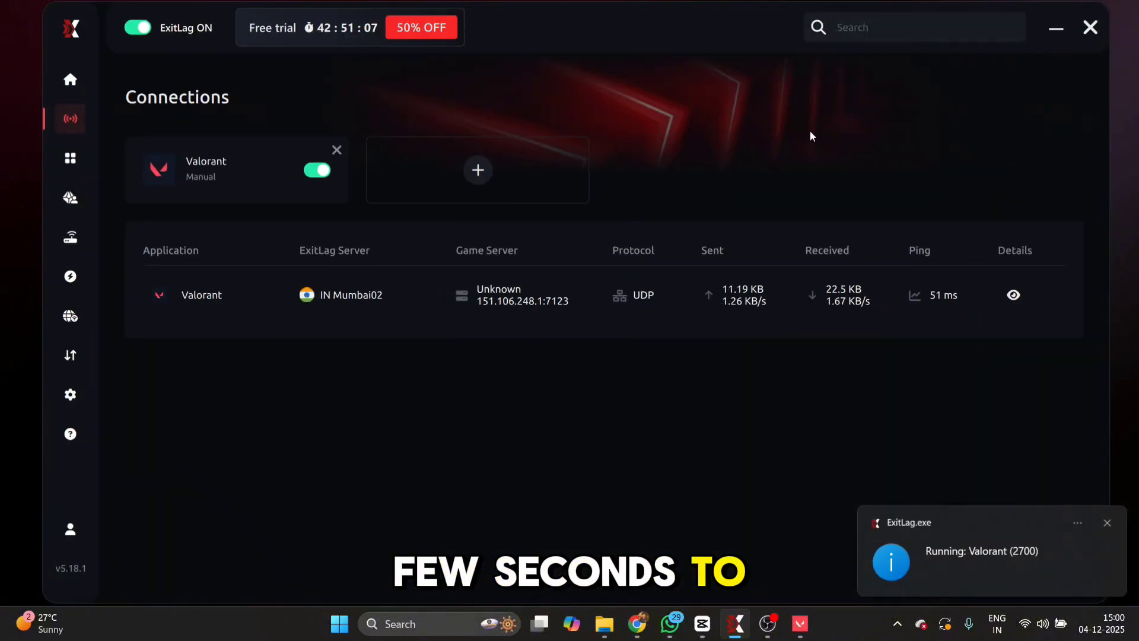